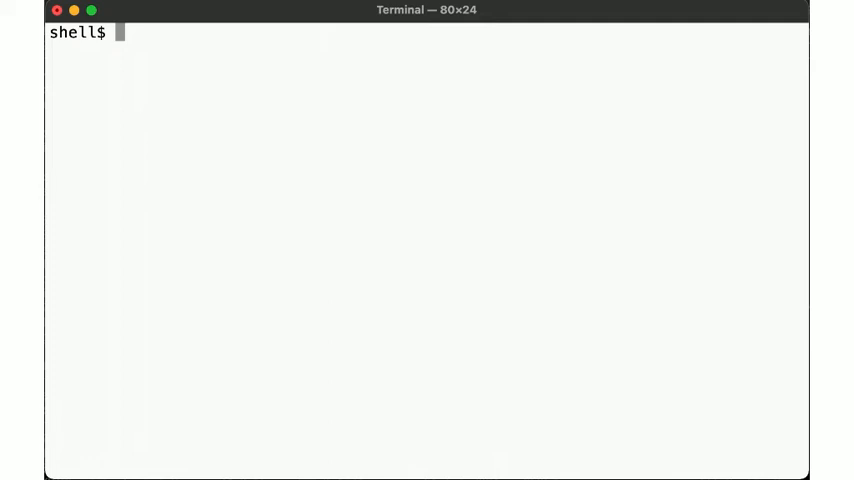
# Step: List installed Debian packages with dpkg -l and count them with wc -l (1319)
pyautogui.write('dpkg -l')
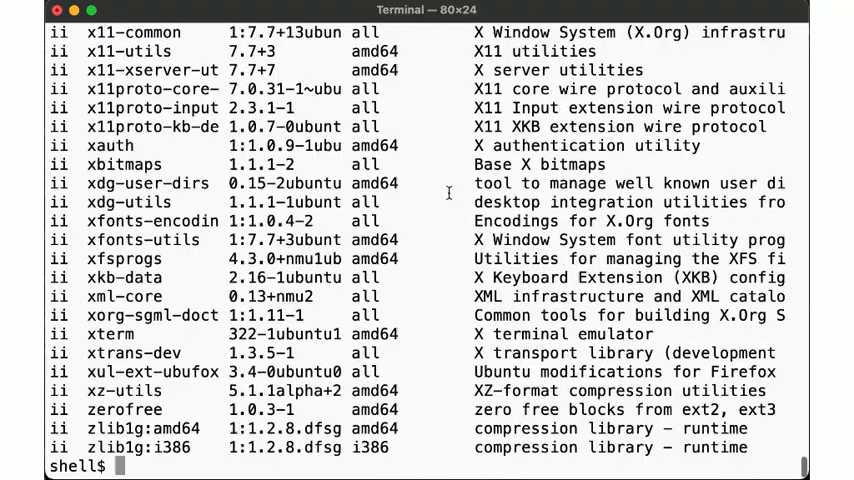
pyautogui.write('dpkg -l | wc -l')
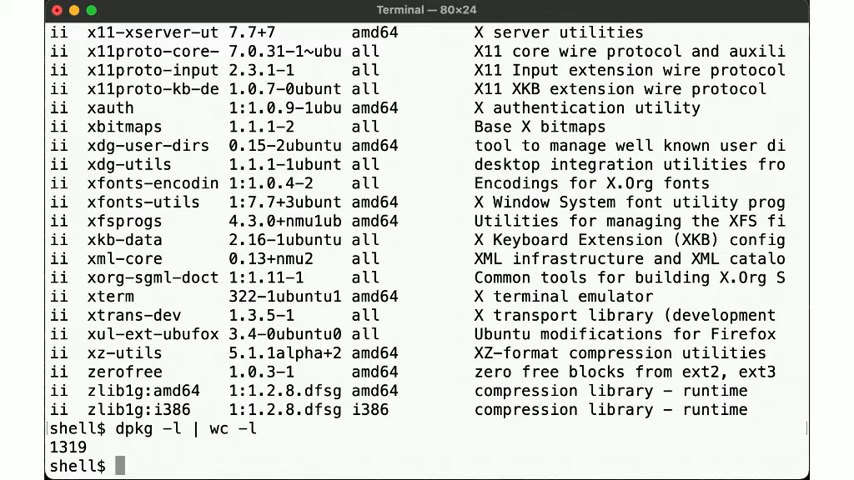
# Step: Identify dnsutils as the owner of /usr/bin/dig and list the files dnsutils installed
pyautogui.write('dpk')
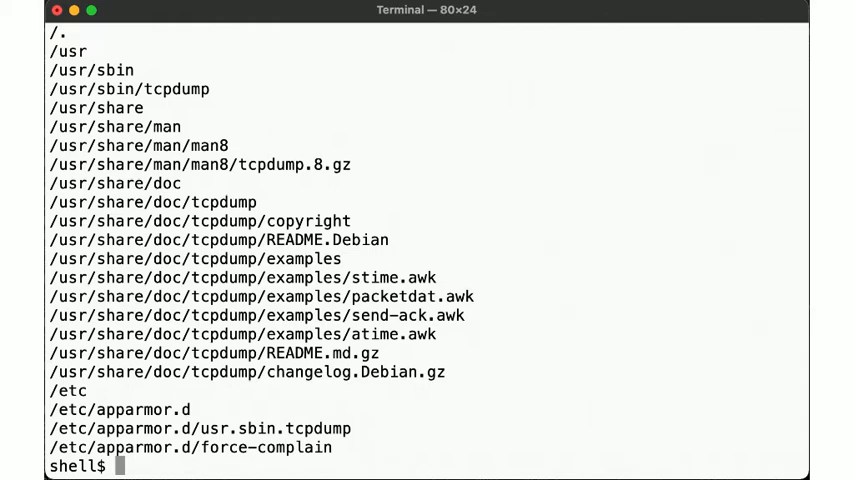
pyautogui.write('dpkg-query -S /usr/bin/dig')
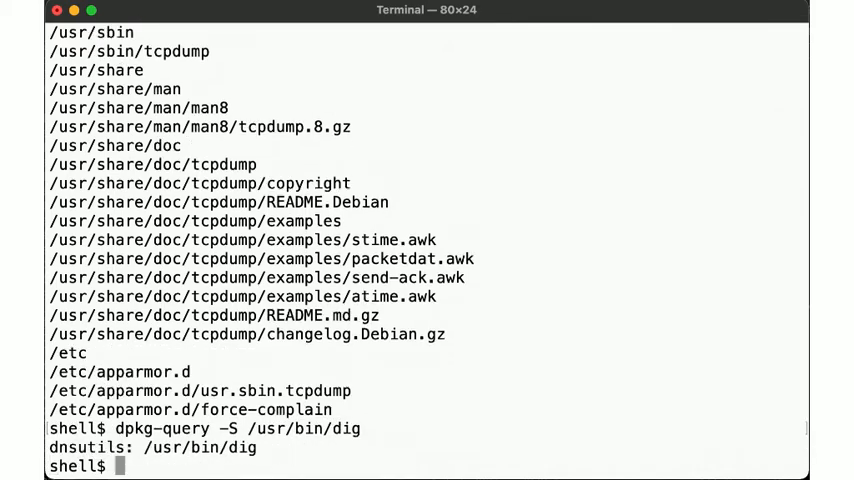
pyautogui.write('dpkg -')
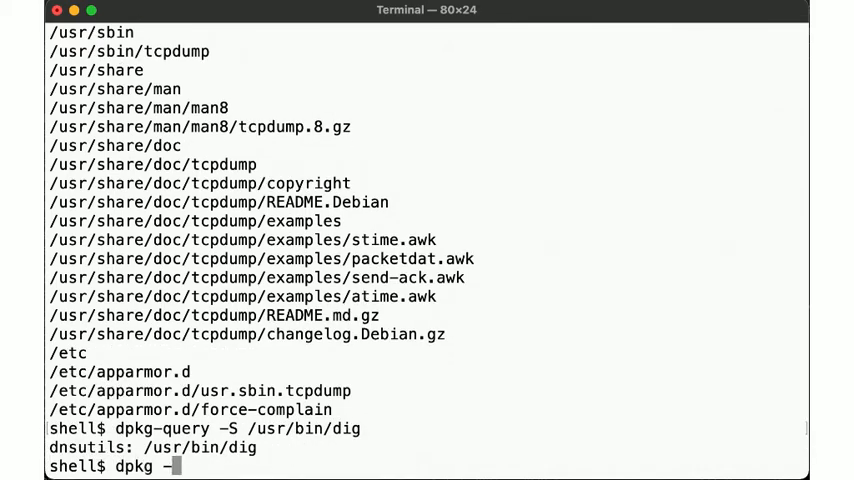
pyautogui.write('L dnsutils')
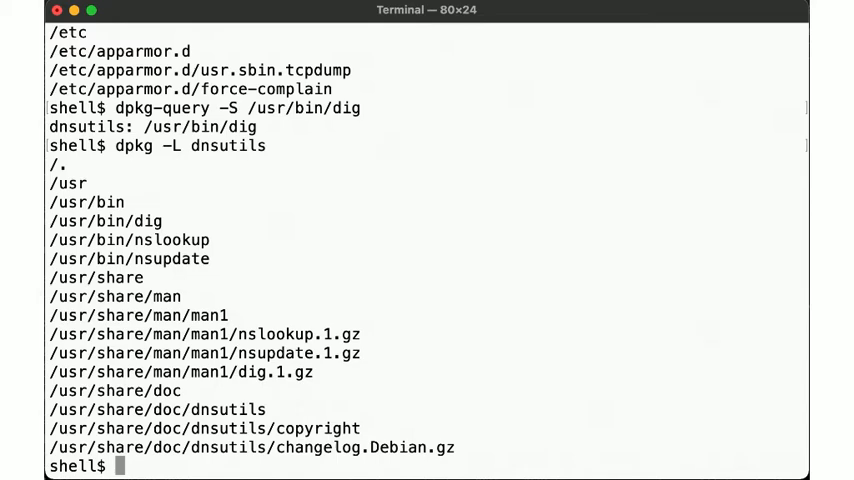
# Step: Look up which package owns `which aws`, find none, and inspect /usr/local/bin with ls -l
pyautogui.write('dpkg-query')
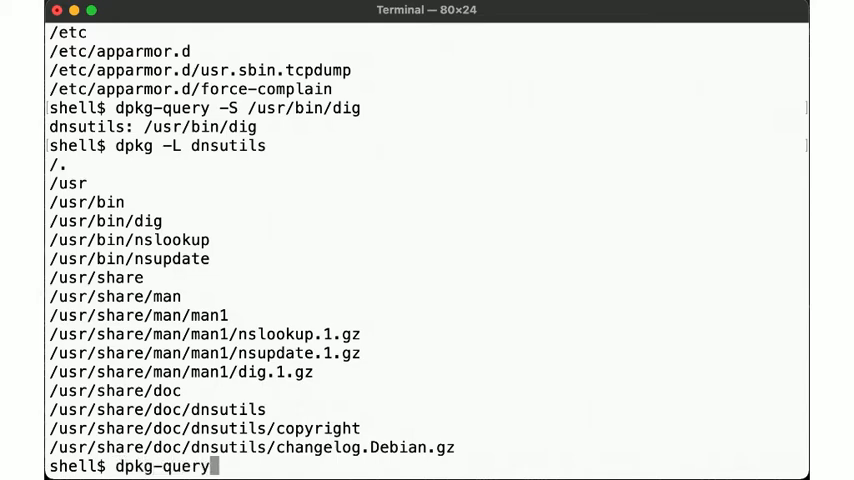
pyautogui.write('-S `whic')
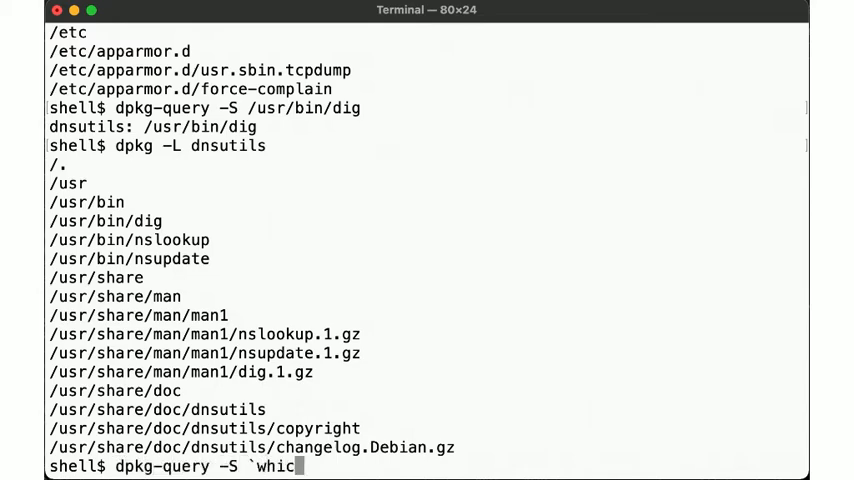
pyautogui.write('h aws `')
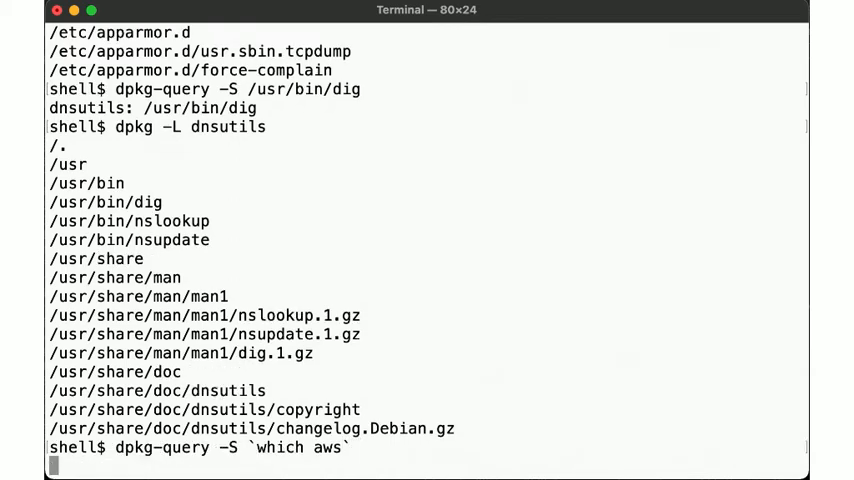
pyautogui.press('Return')
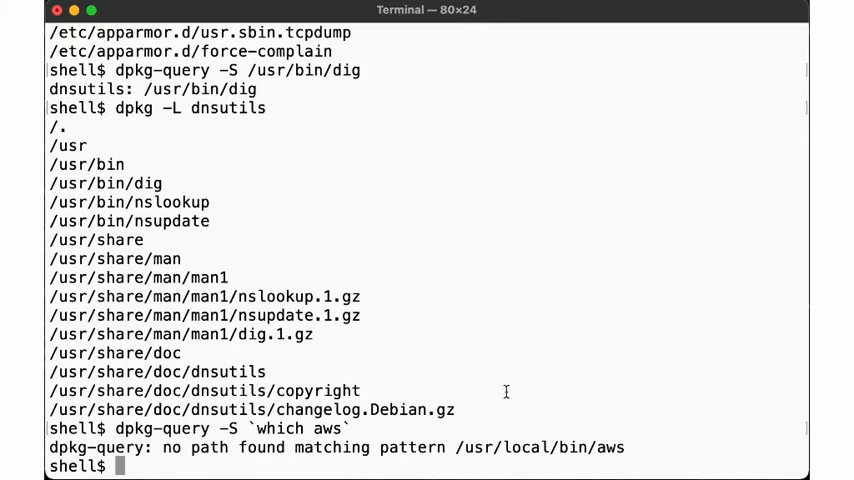
pyautogui.write('ls -l /usr/l')
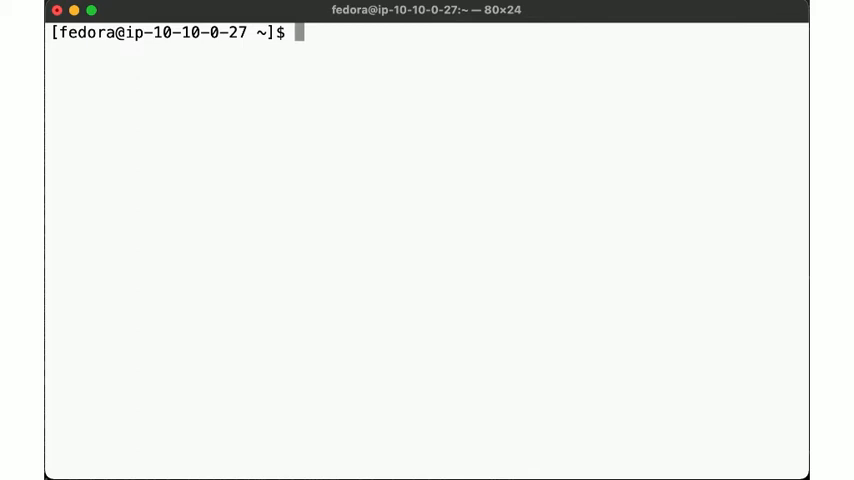
# Step: List installed RPM packages with rpm -qa, count them (344), and list sudo's files
pyautogui.write('rpm -')
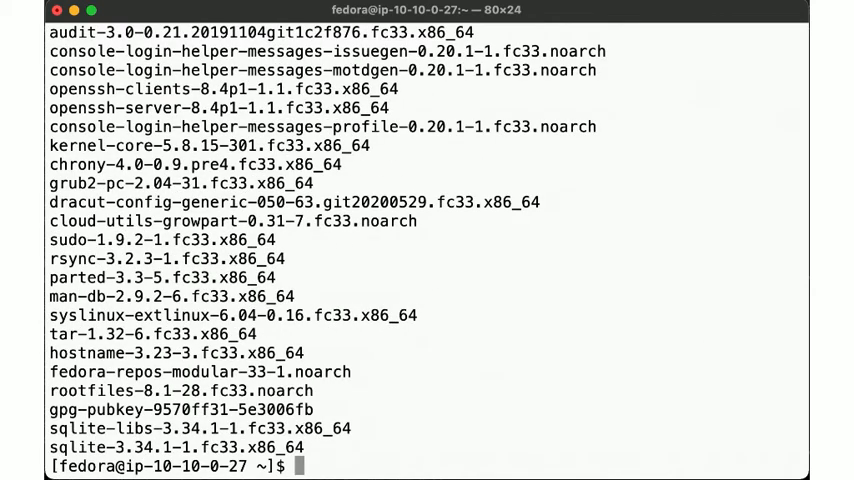
pyautogui.write('rpm -qa | wc -l')
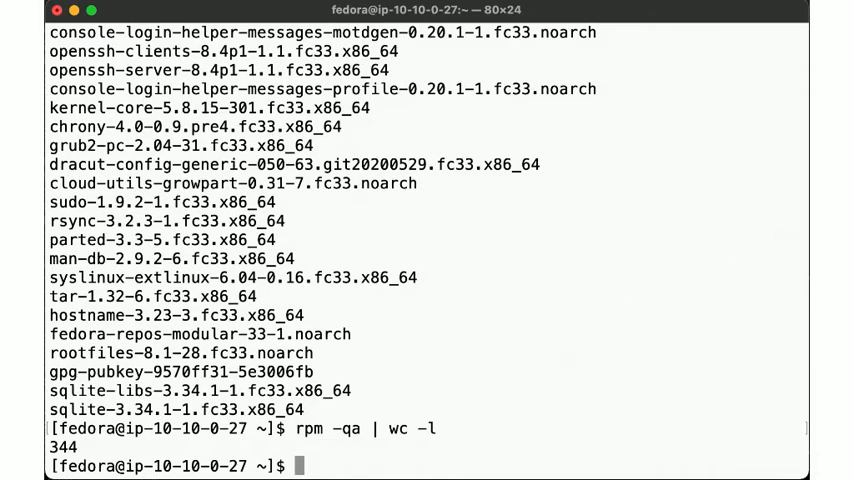
pyautogui.write('rpm')
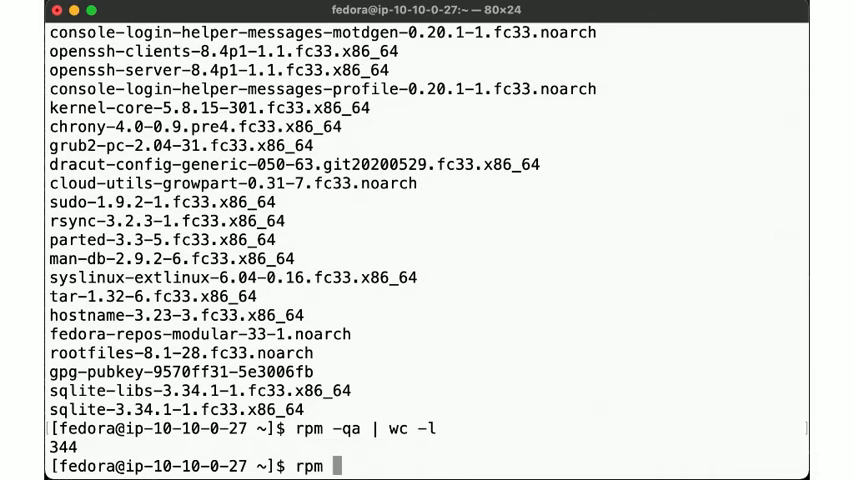
pyautogui.write('-ql sudo')
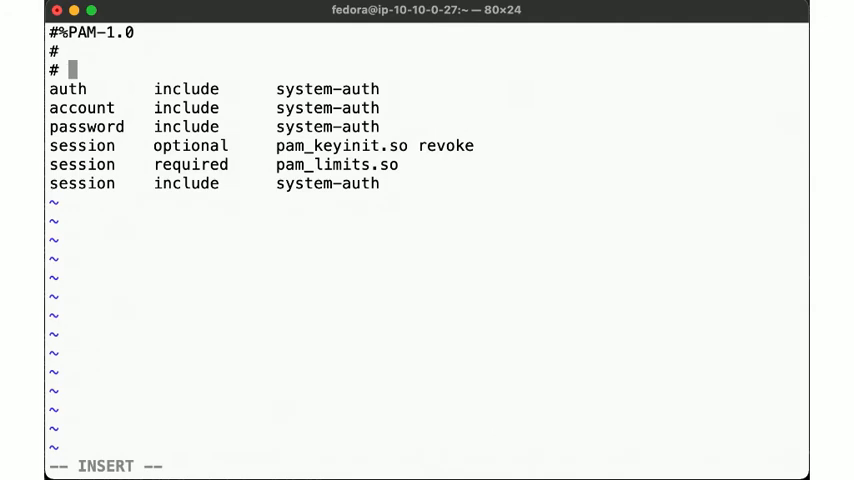
# Step: Type a comment beginning 'If we were evil, we'd change...' about auth rules in the sudo PAM file
pyautogui.write('If we were e')
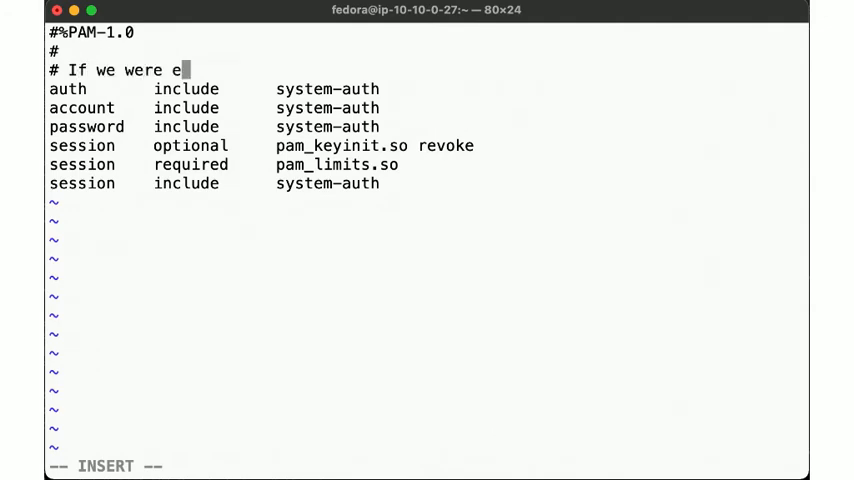
pyautogui.write("vil, we'd")
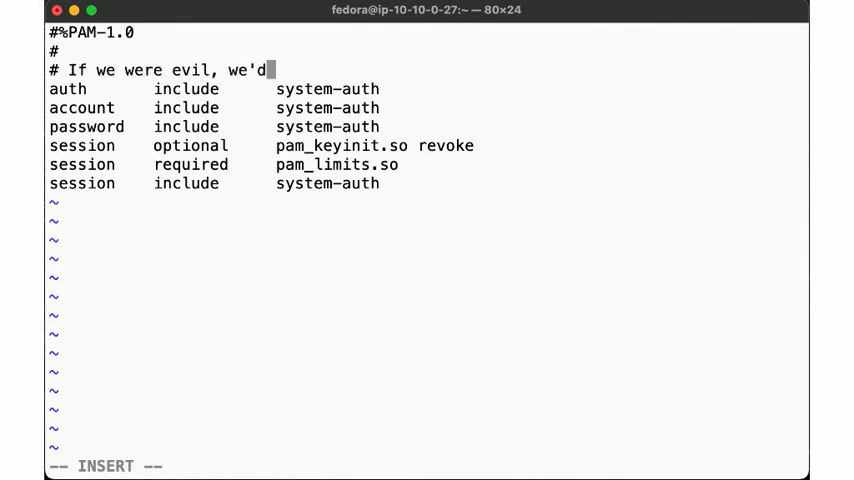
pyautogui.write('change things here to let')
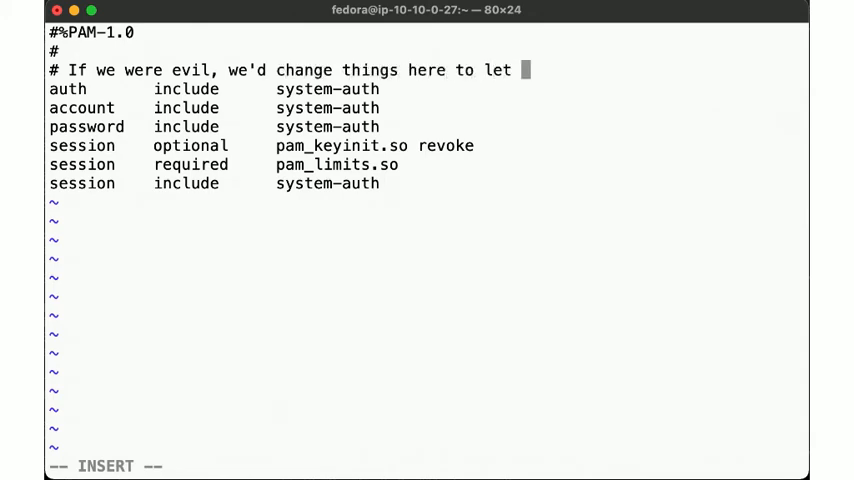
pyautogui.write('us auth in some way the system')
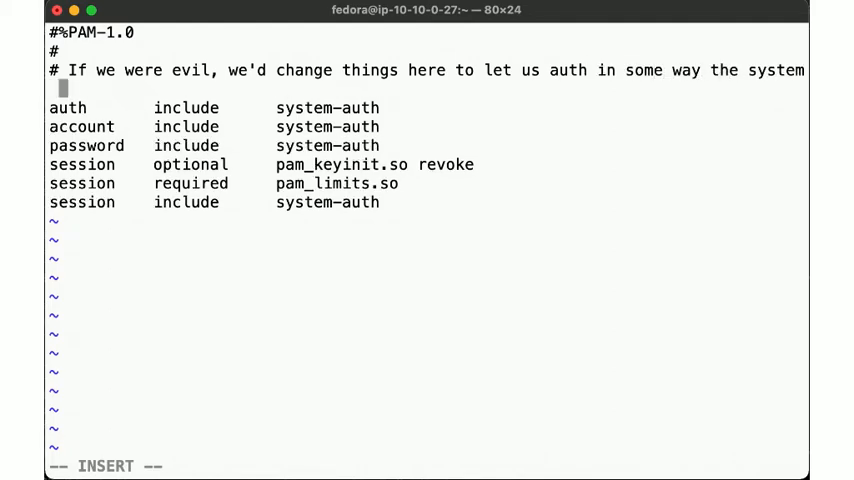
pyautogui.write("doesn't allow")
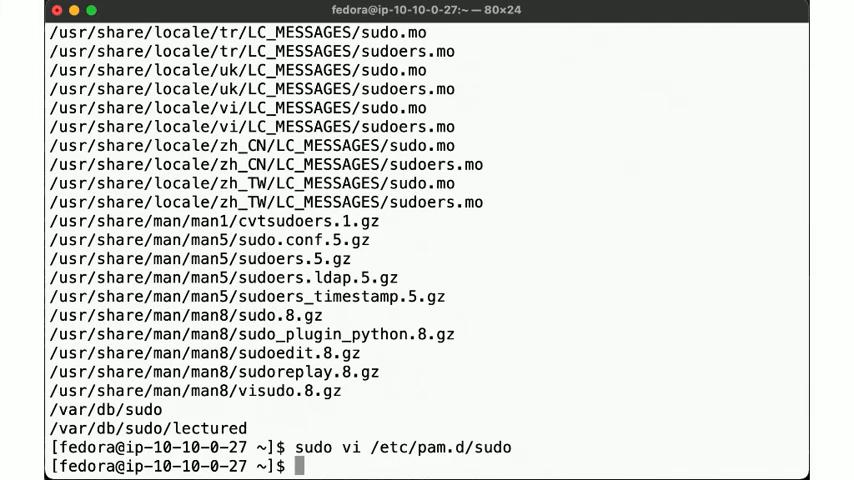
# Step: Confirm /etc/pam.d/sudo is root-owned, then chown it to nobody:games
pyautogui.write('ls -l /etc/pam.d/')
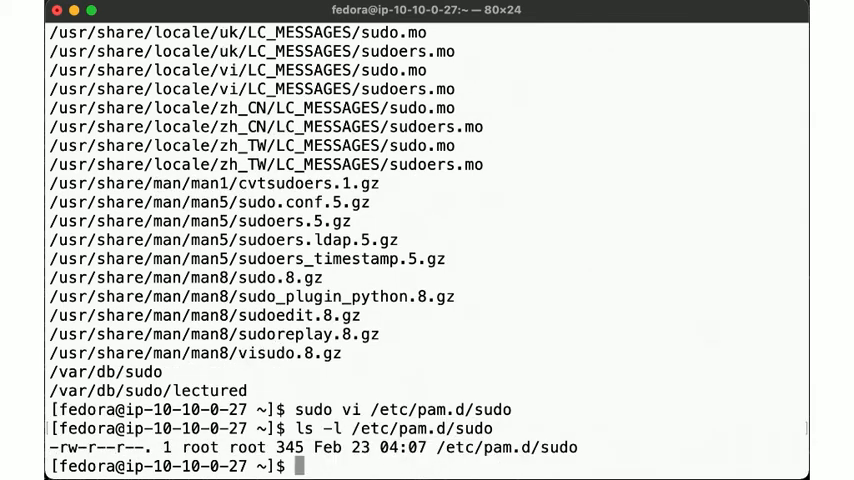
pyautogui.write('sudo c')
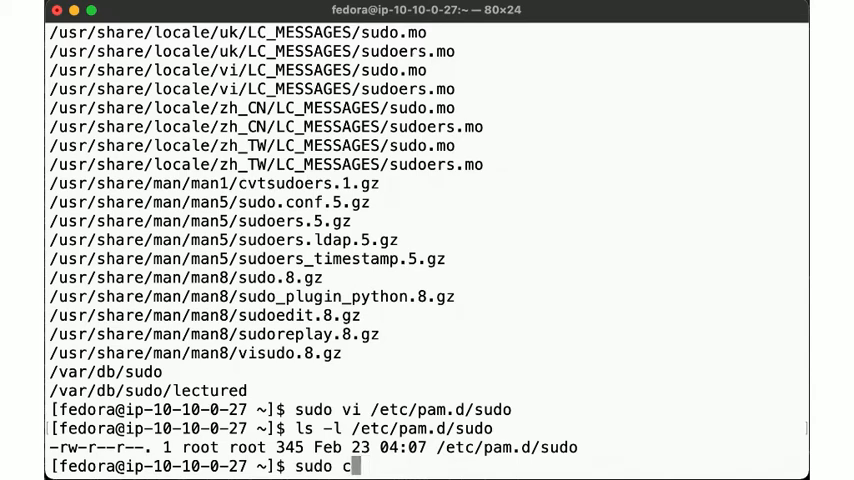
pyautogui.write('hown nobo')
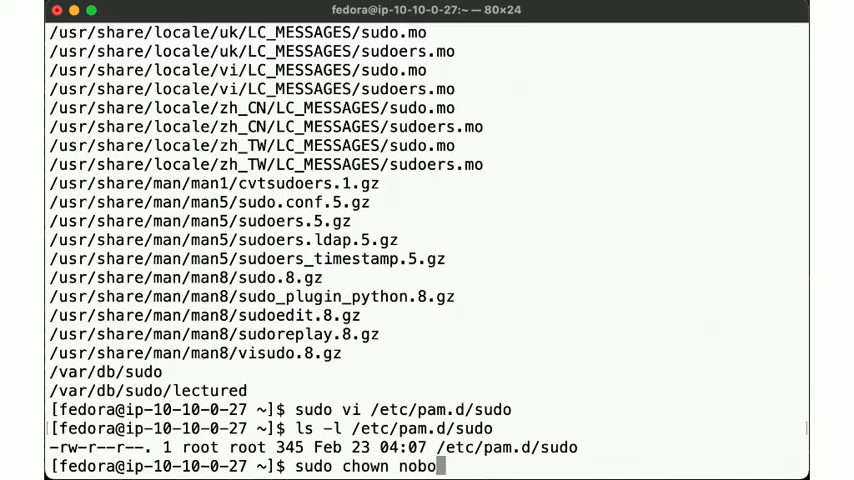
pyautogui.write('dy:games /etc/')
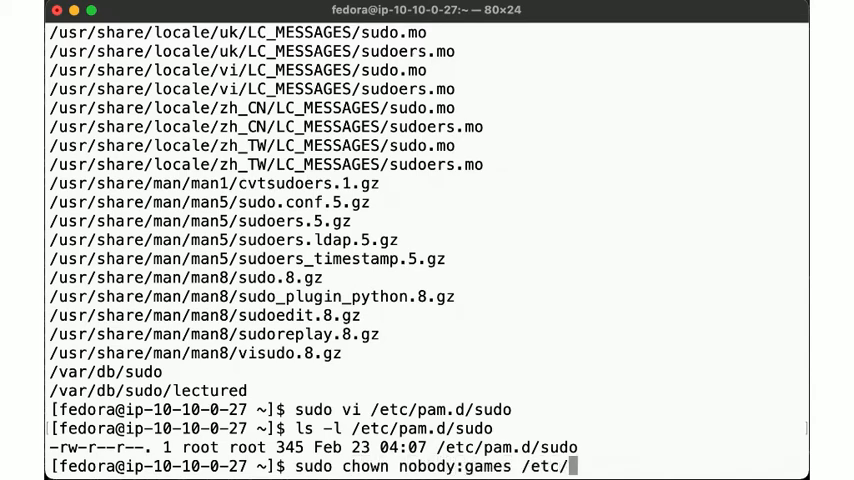
pyautogui.write('pam.d/sudo')
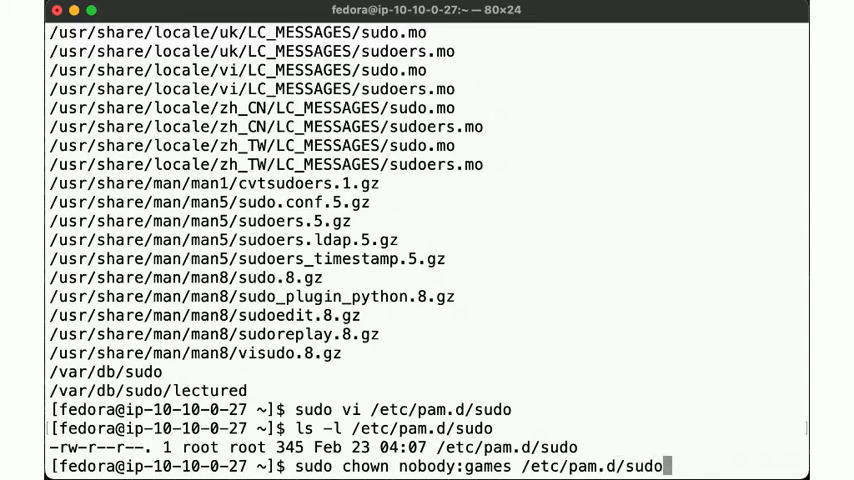
pyautogui.write('sudo')
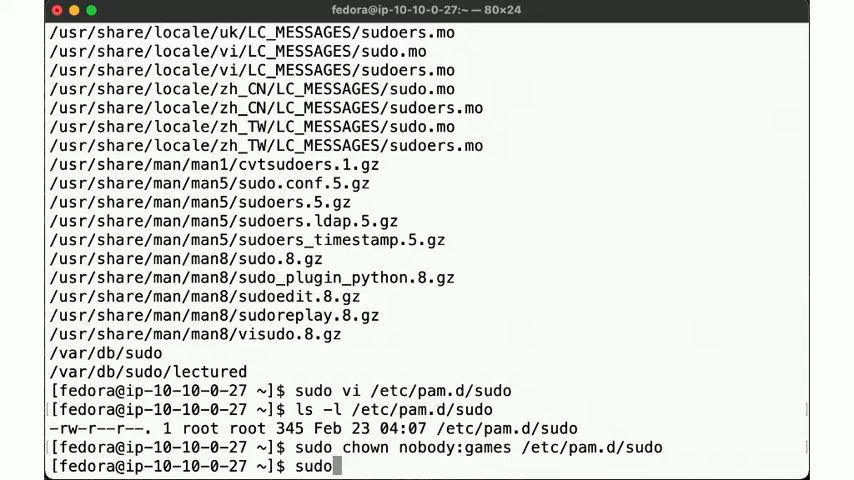
# Step: Run sudo rpm -V sudo, flagging /etc/pam.d/sudo's size, checksum, owner, group and time changes
pyautogui.write('rpm -V su')
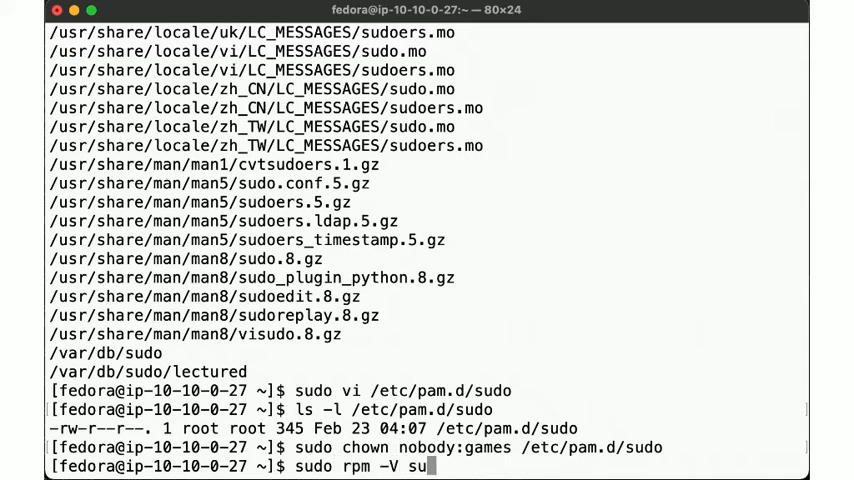
pyautogui.write('do')
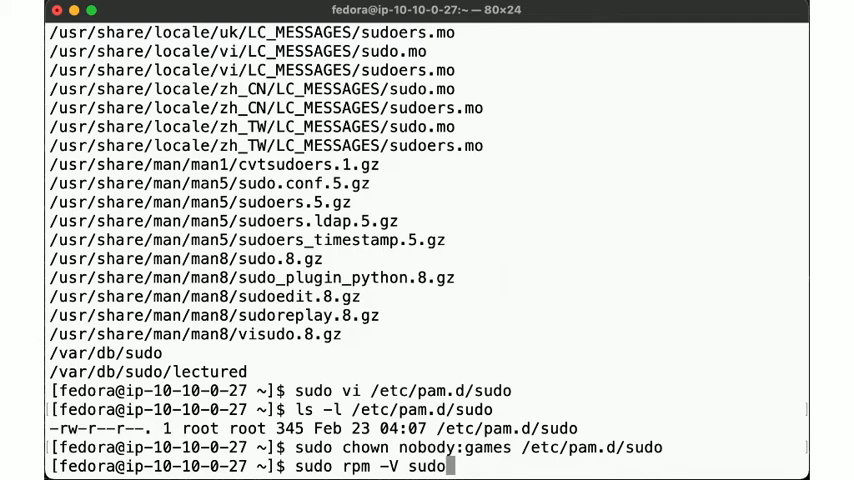
pyautogui.press('Return')
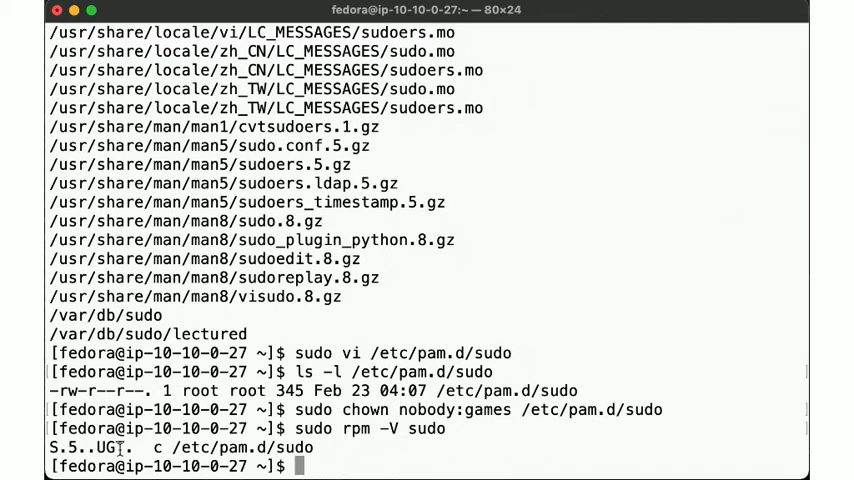
pyautogui.write('sudo chown root')
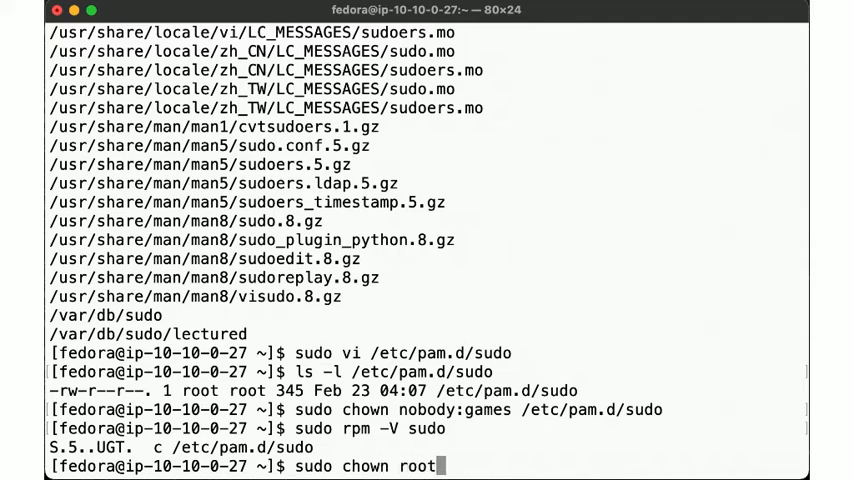
# Step: Restore root:root ownership of /etc/pam.d/sudo, undo the edit in vi, and reverify sudo
pyautogui.write(':root')
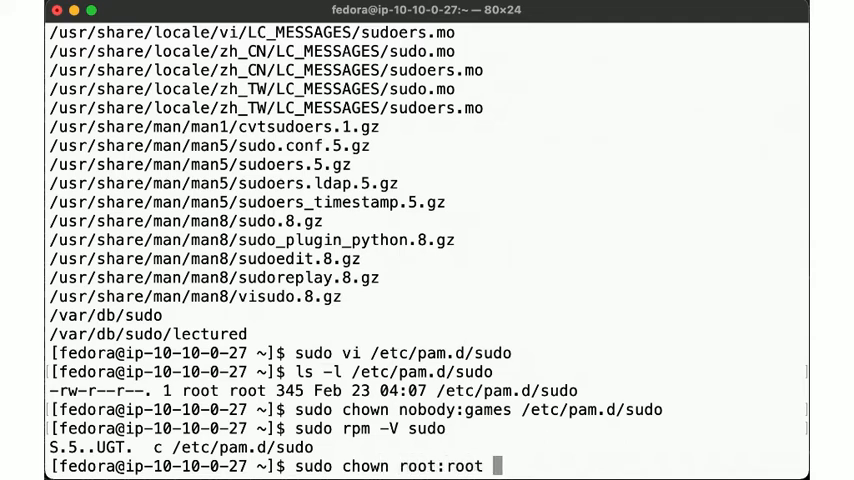
pyautogui.write('/etc/pam.d/sudo')
pyautogui.write('sudo vi')
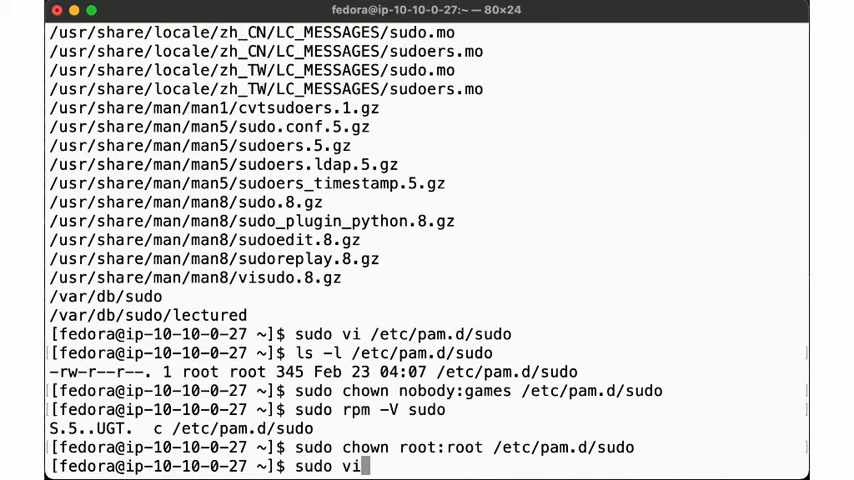
pyautogui.write('/etc/pam.d/')
pyautogui.write('sudo rpm -V ')
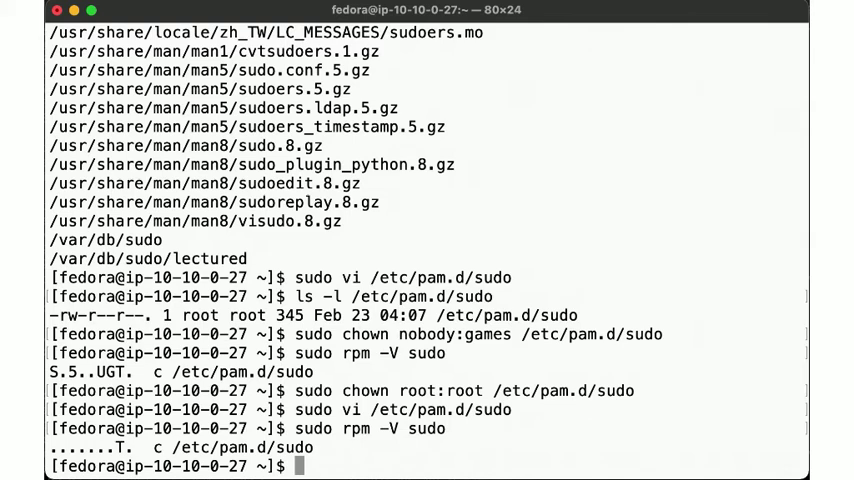
pyautogui.write('sudo rpm -V')
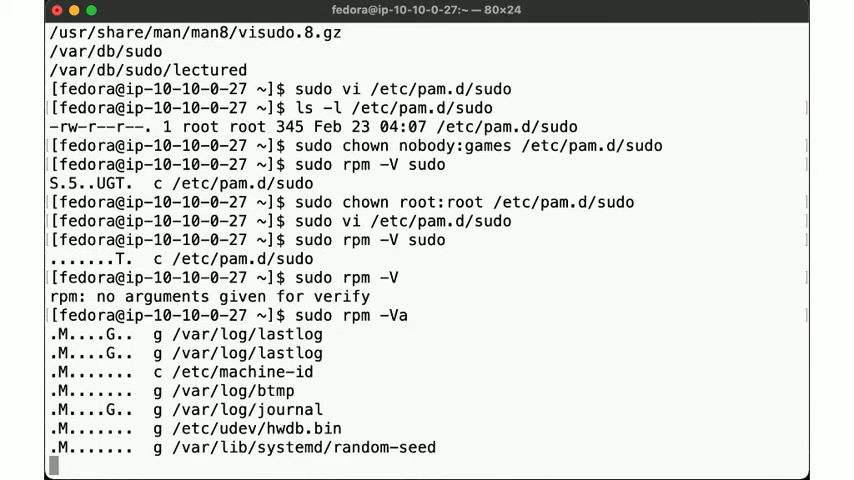
# Step: Scroll through the sudo rpm -Va output of changed files, including NetworkManager.conf
pyautogui.scroll(-3)
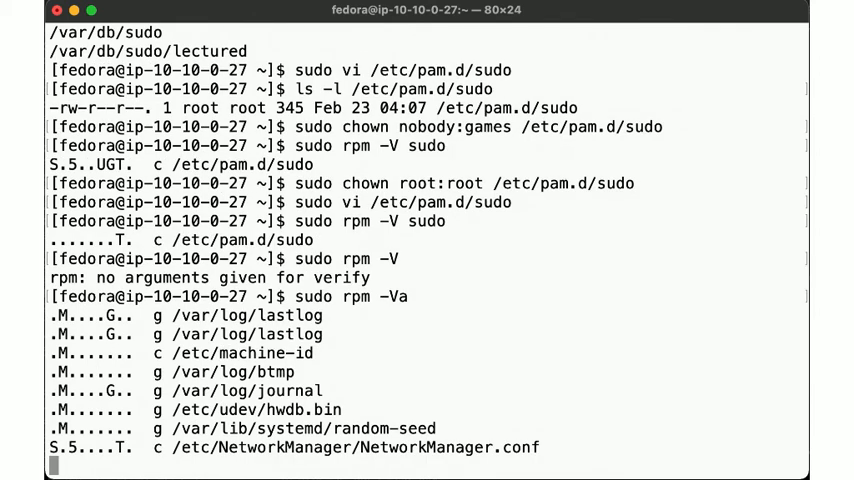
pyautogui.scroll(-3)
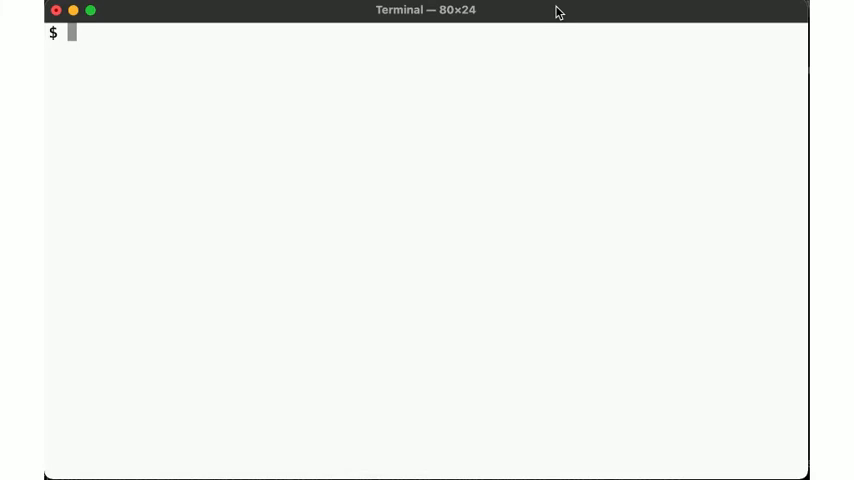
# Step: List and count NetBSD packages with pkg_info (177), then fetch the package vulnerabilities file
pyautogui.write('pkg_info')
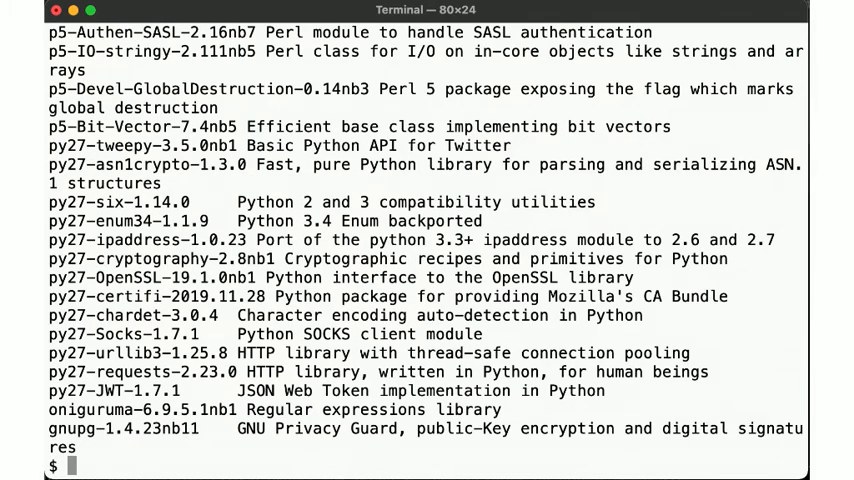
pyautogui.write('pkg_nfo | wc -l')
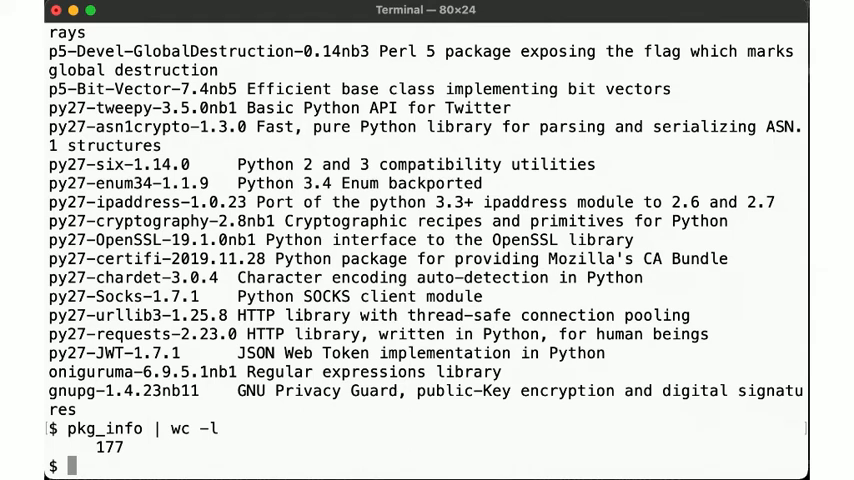
pyautogui.write('pkg_admin -v -v fe')
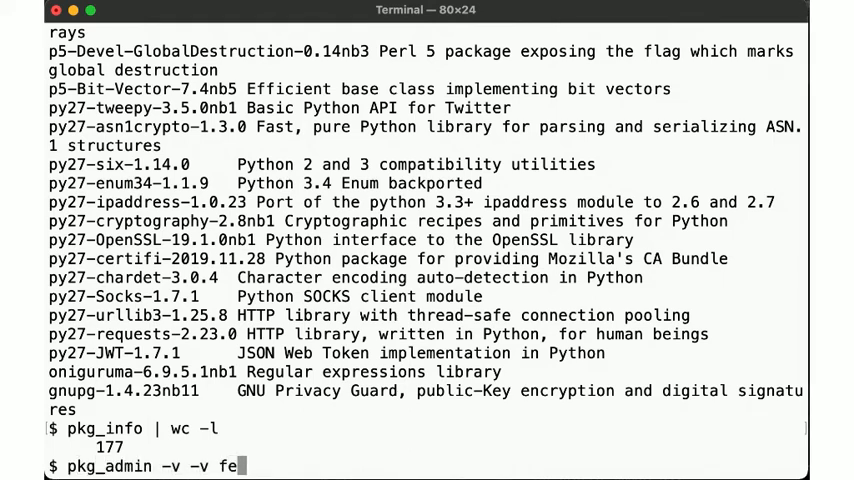
pyautogui.write('tch-pkg-vulnerabilities')
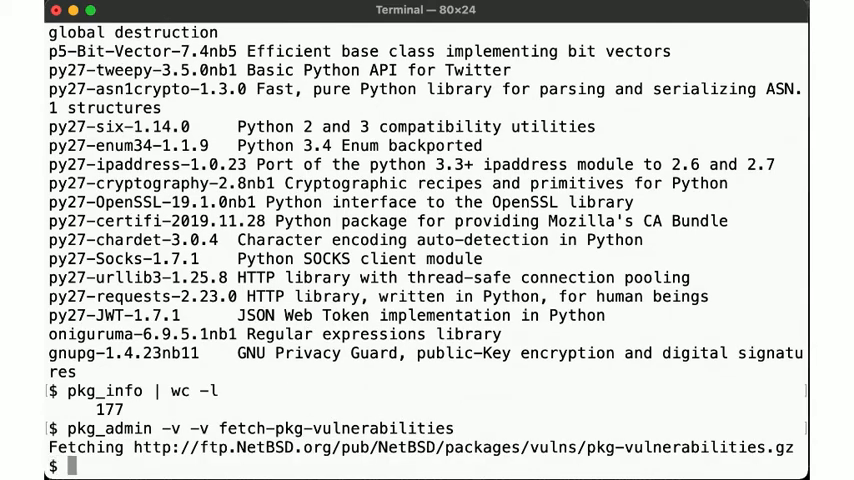
# Step: Confirm /var/db/pkg/pkg-vulnerabilities is gzip data and page through its decompressed exploit list
pyautogui.write('file /var/db')
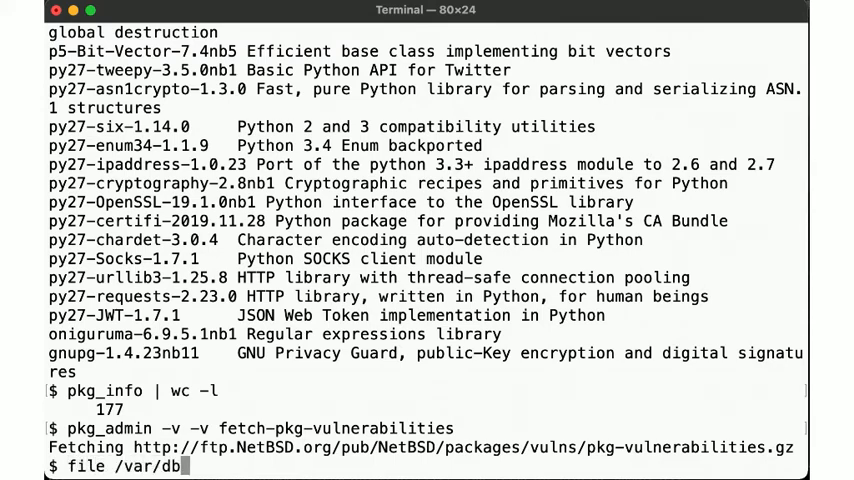
pyautogui.write('/pkg/pkg-vulnerabilities')
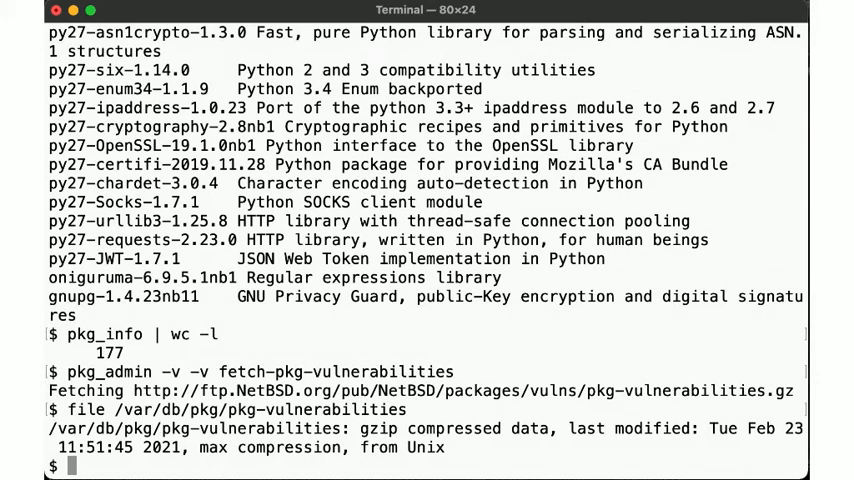
pyautogui.write('gzip -d -c /var')
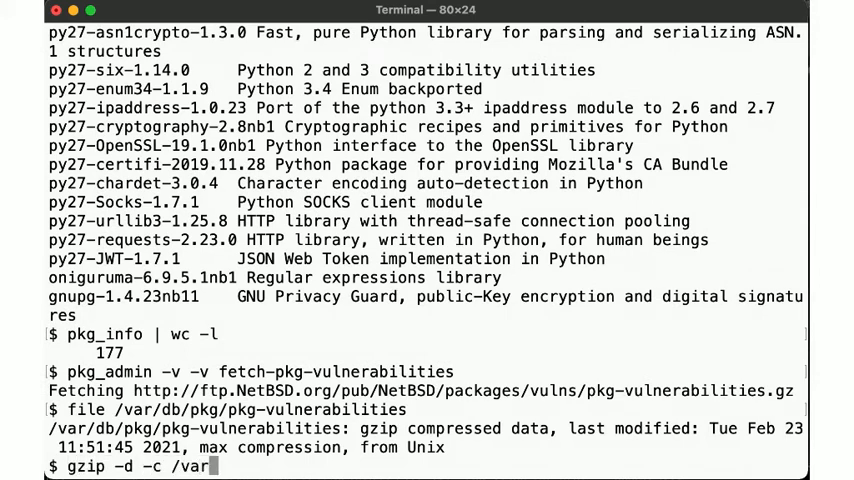
pyautogui.write('/db/pkg/pkg-v')
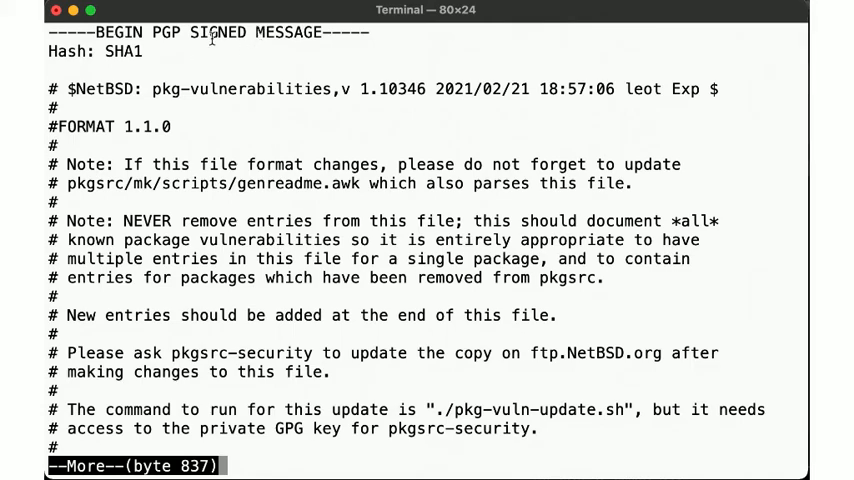
pyautogui.press('space')
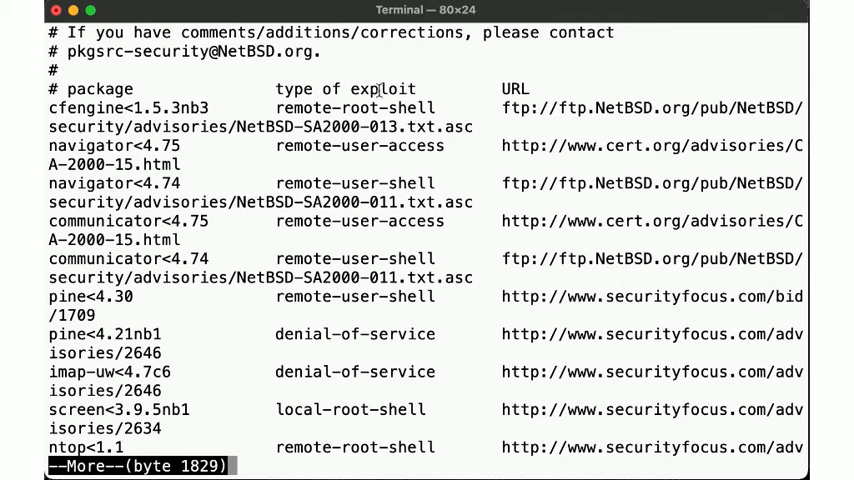
pyautogui.moveTo(410, 131)
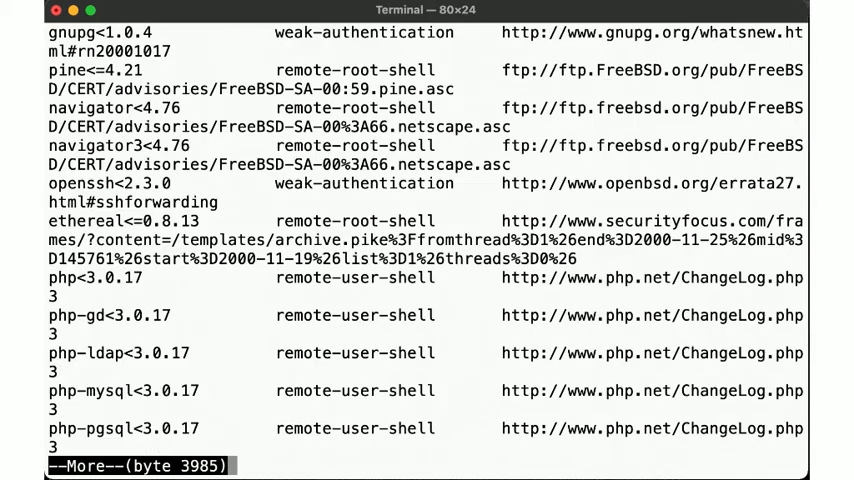
pyautogui.press('space')
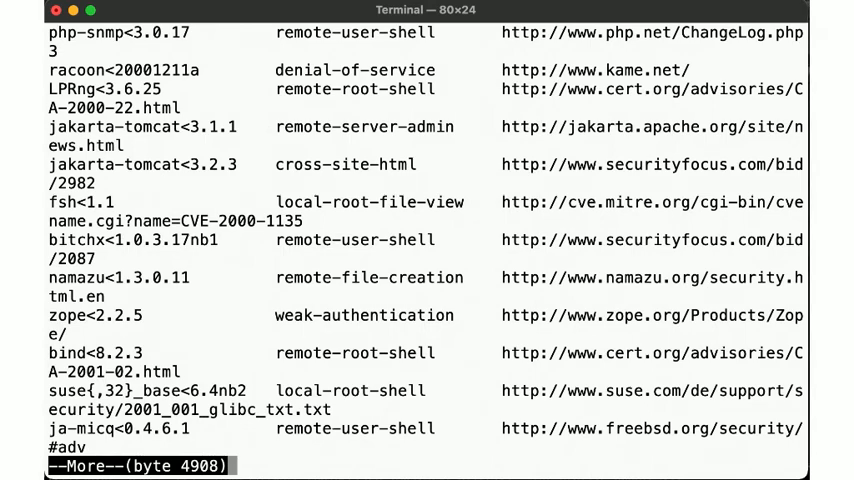
pyautogui.press('space')
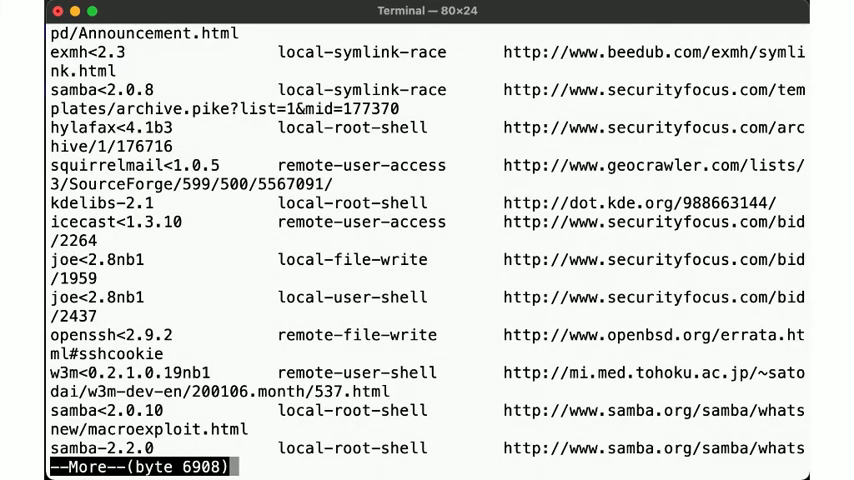
# Step: Run 'pkg_admin audit -s', which fails on a missing key, then re-page the decompressed list
pyautogui.press('q')
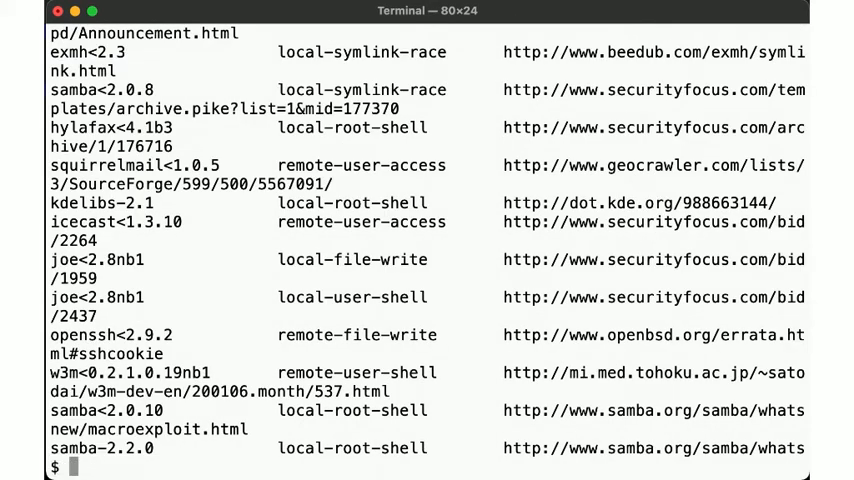
pyautogui.write('pkg_admin audit')
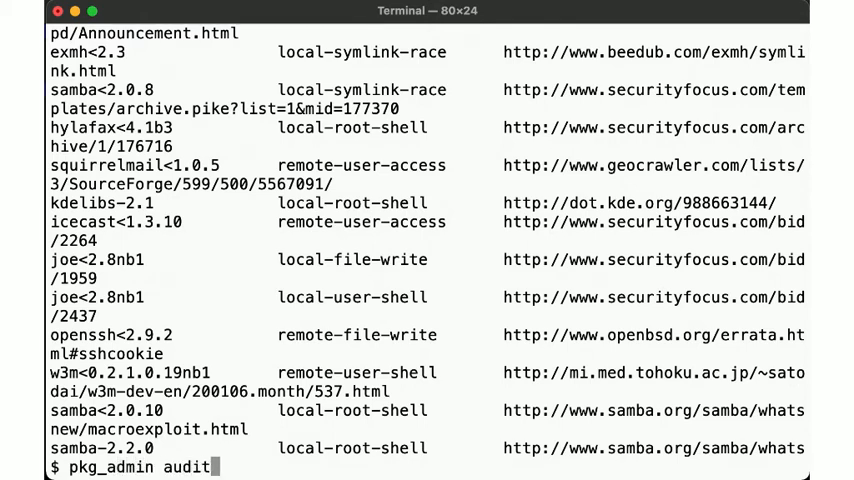
pyautogui.write('-s')
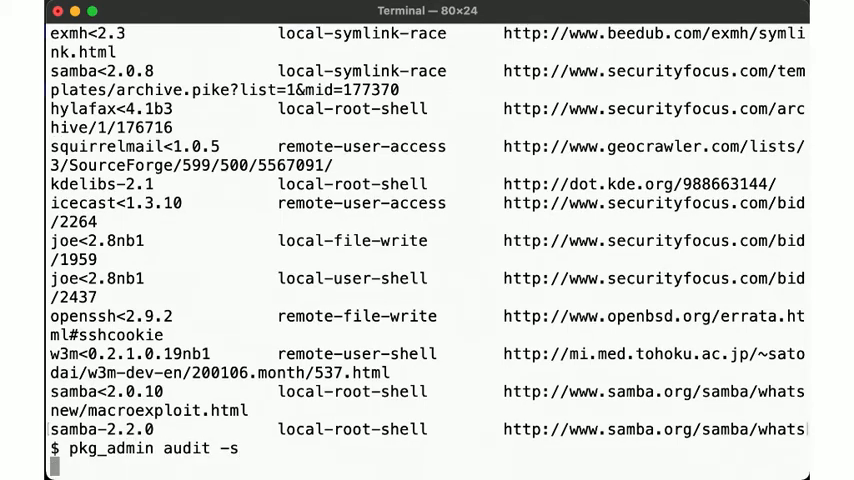
pyautogui.press('Return')
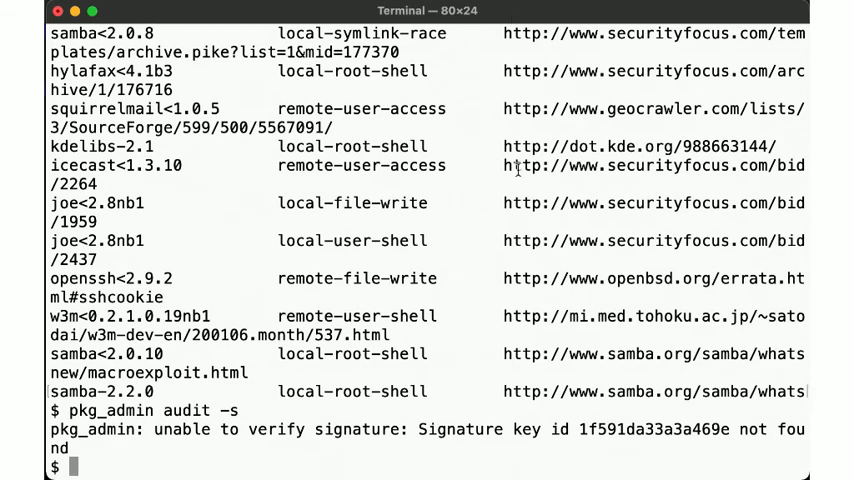
pyautogui.moveTo(599, 440)
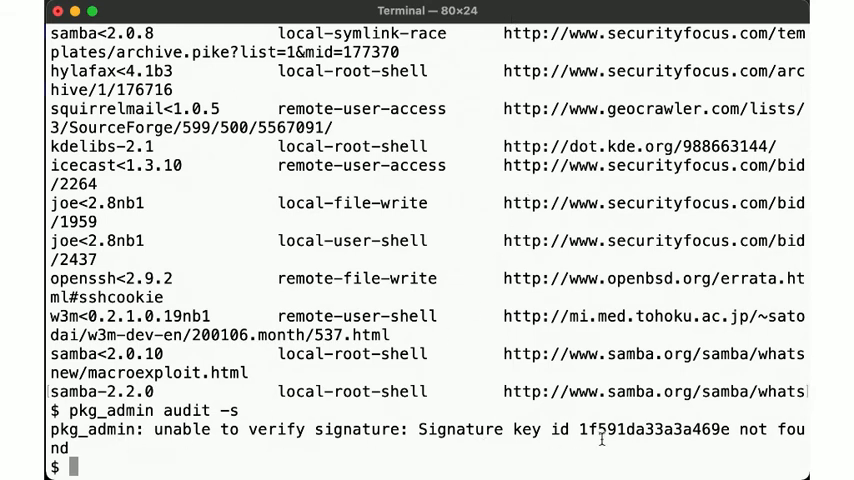
pyautogui.write('gzip -d -c /var/db/pkg/pkg-vulnerabilities  | more')
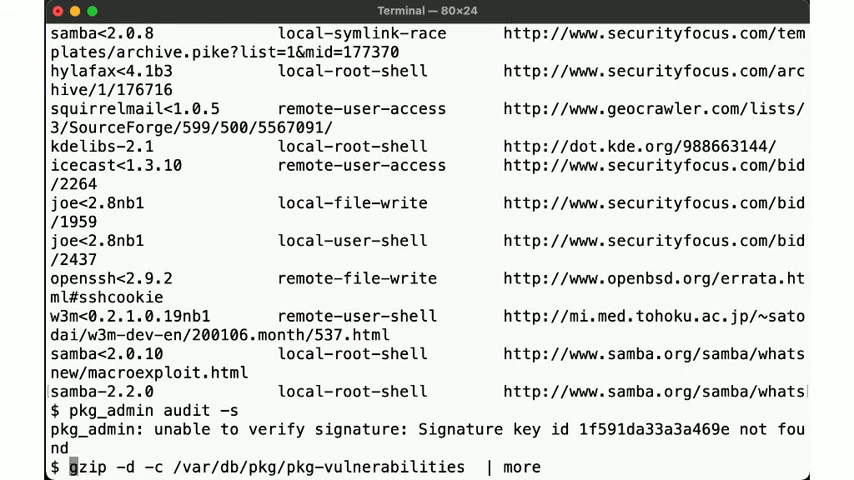
pyautogui.press('Enter')
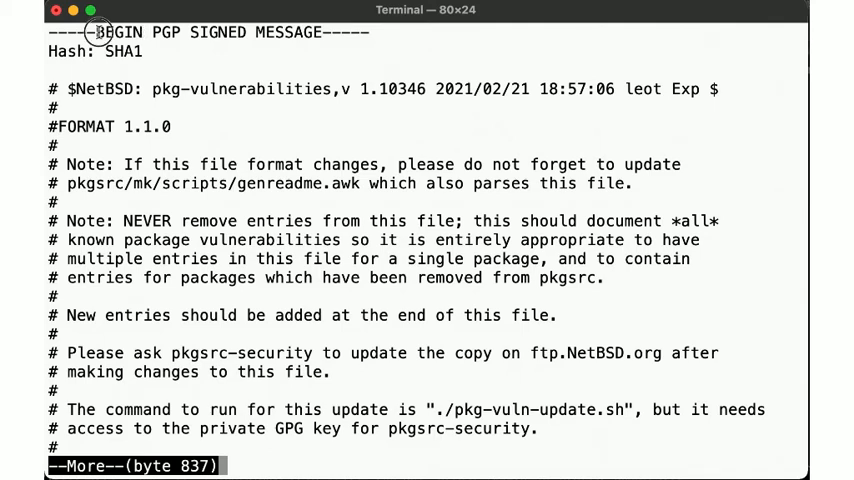
pyautogui.moveTo(345, 127)
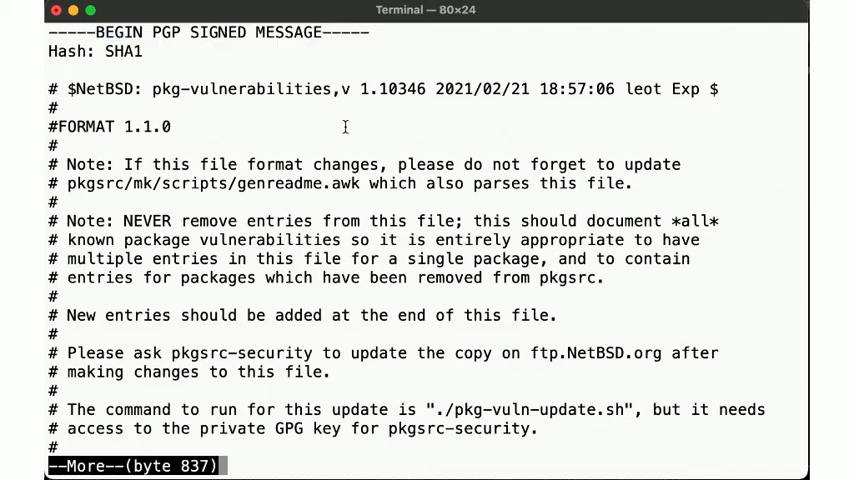
# Step: Import the pkgsrc security PGP key from pkgsrc.org by piping curl into gpg
pyautogui.write('curl')
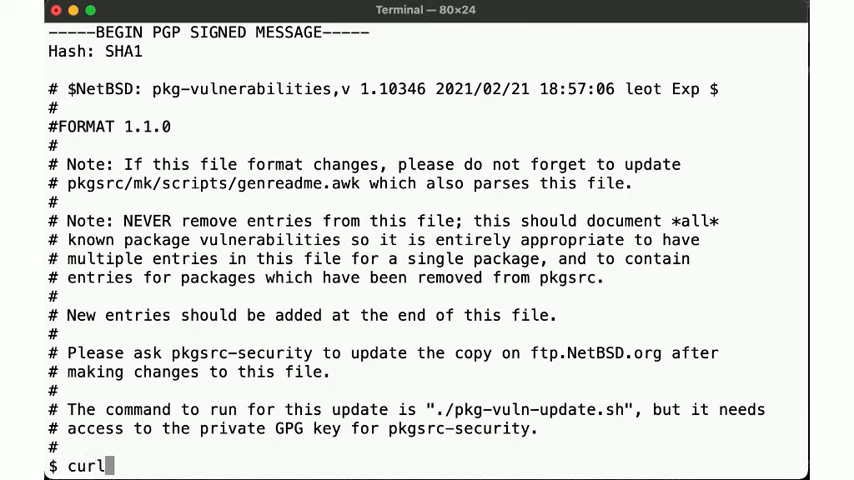
pyautogui.write('https://pkgsrc.org/pkgsrc-security_pgp_key.asc')
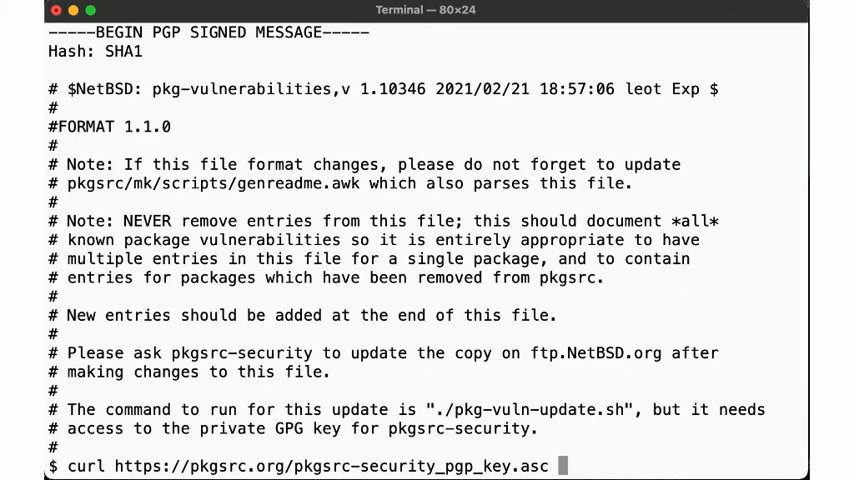
pyautogui.write('| gpg --import')
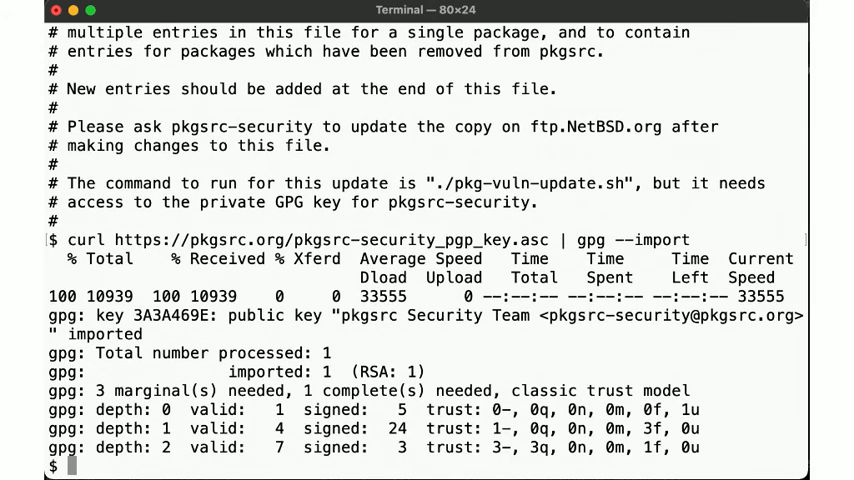
# Step: Verify the decompressed vulnerability list with gpg --verify, showing a good but uncertified signature
pyautogui.write('gzip -d -c /var/db/pkg/pkg-vulnerabilities | more')
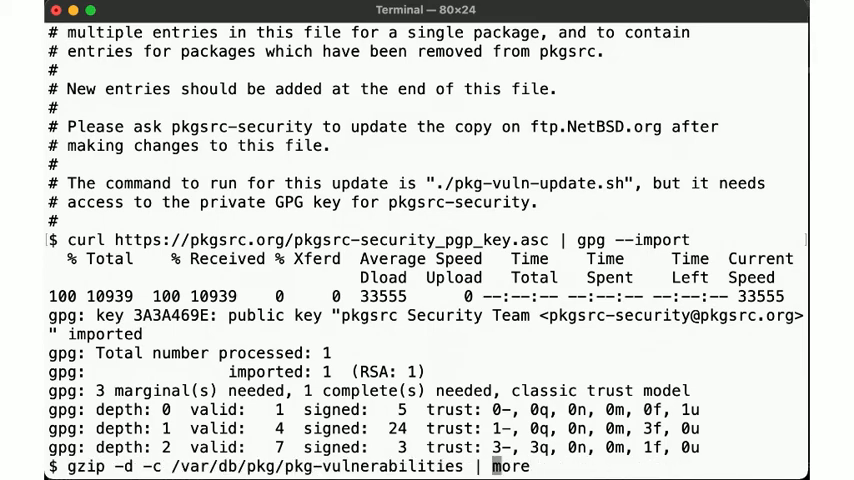
pyautogui.write('gpg --verify')
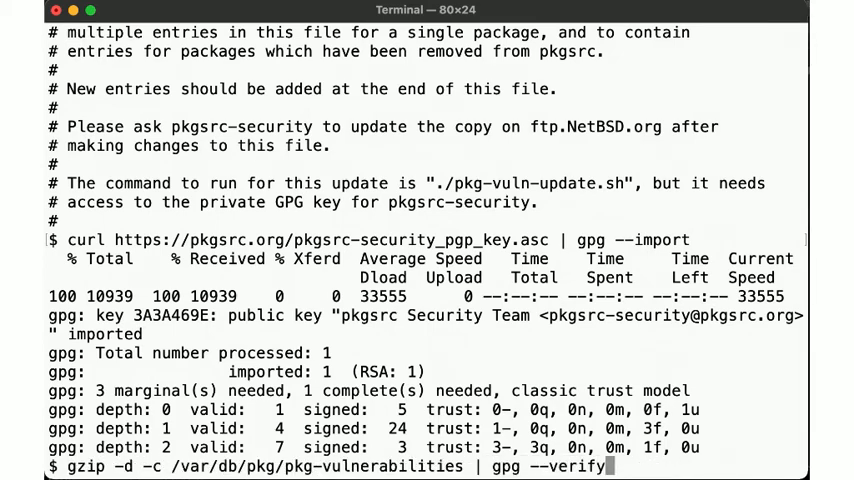
pyautogui.press('Return')
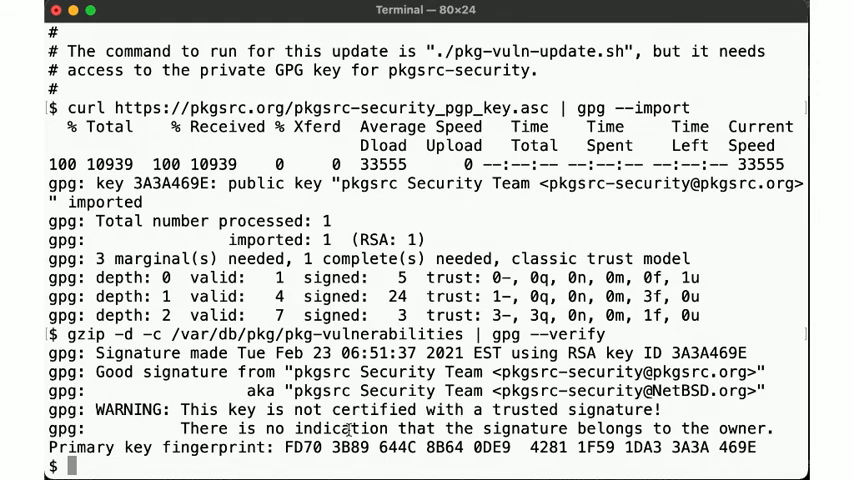
pyautogui.write('gpg --s')
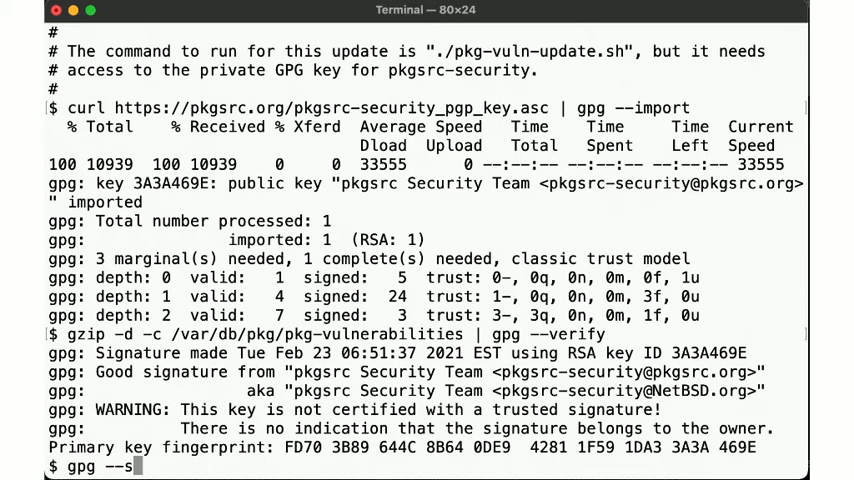
# Step: Sign key 3A3A469E and re-verify the vulnerability list, now without a trust warning
pyautogui.write('ign-key')
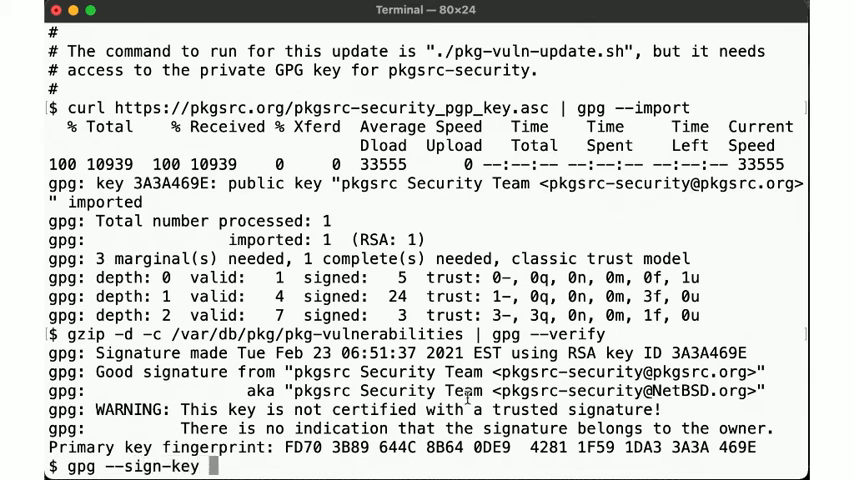
pyautogui.write('3A3A469E')
pyautogui.write('y')
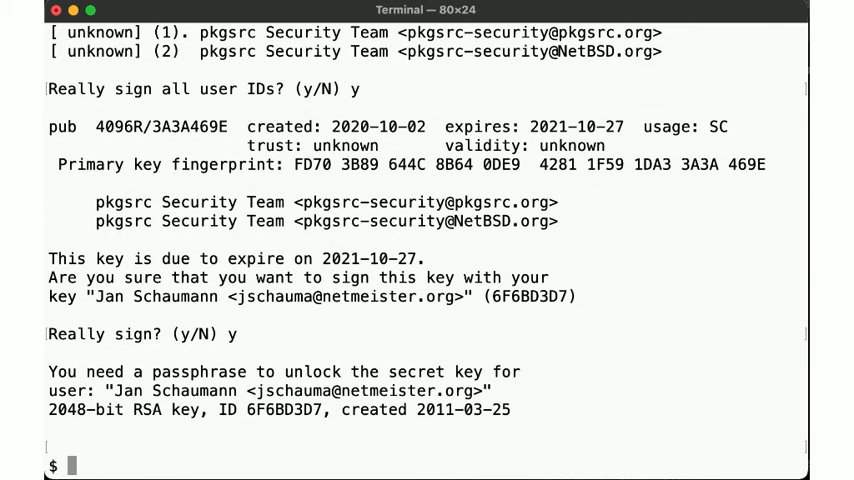
pyautogui.write('gzip -d -c /var/db/pkg/pkg-vulnerabilities | gpg --verify')
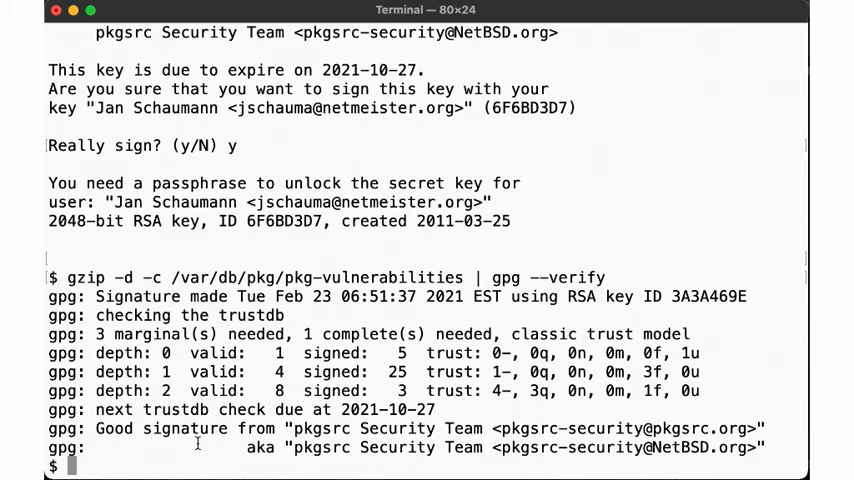
pyautogui.moveTo(197, 450)
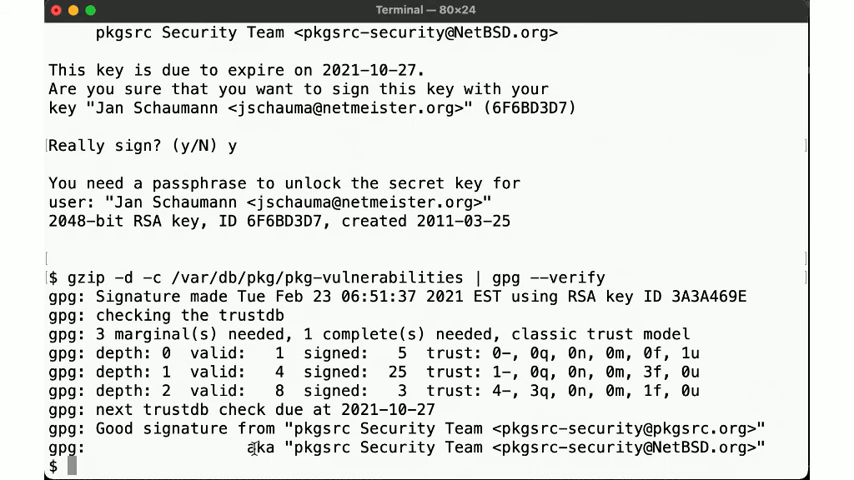
pyautogui.write('pkg_admin audit -')
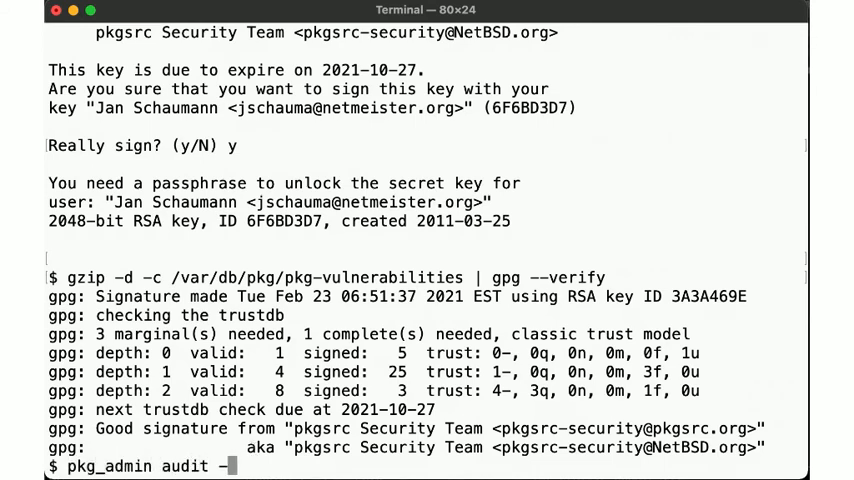
# Step: Run 'pkg_admin audit -s' and scroll through vulnerable packages like bash, curl, openssl and gnupg
pyautogui.write('s')
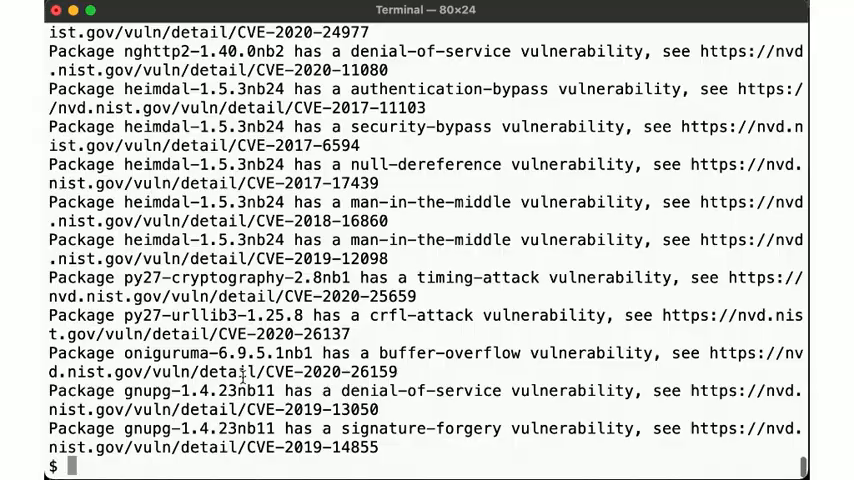
pyautogui.scroll(-3)
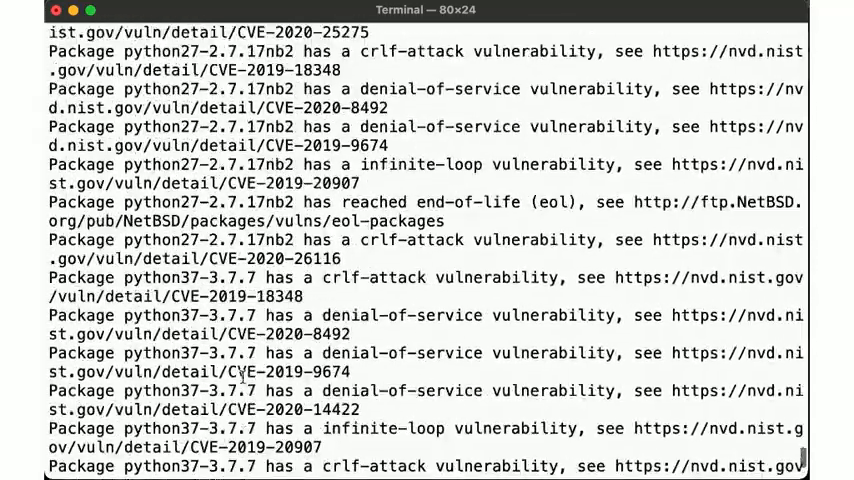
pyautogui.scroll(-3)
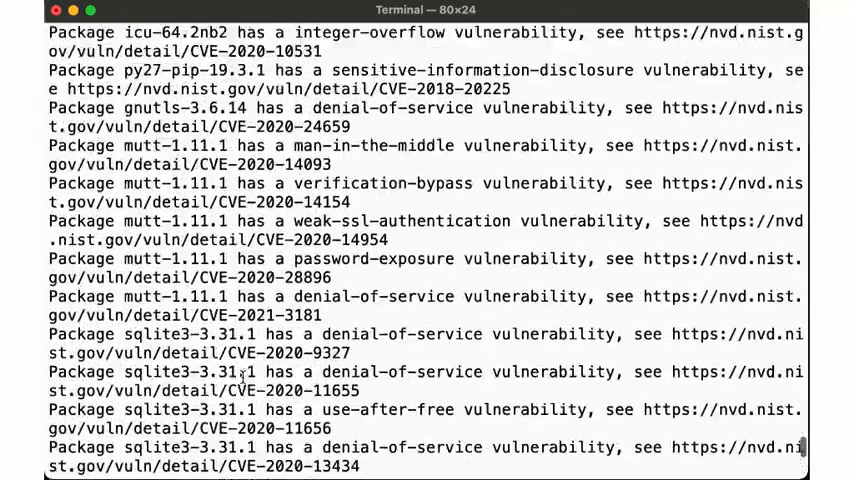
pyautogui.scroll(-3)
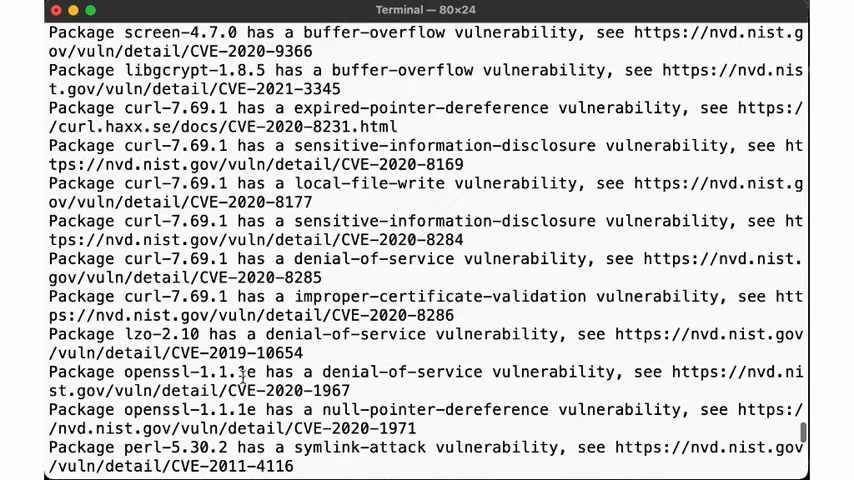
pyautogui.scroll(-3)
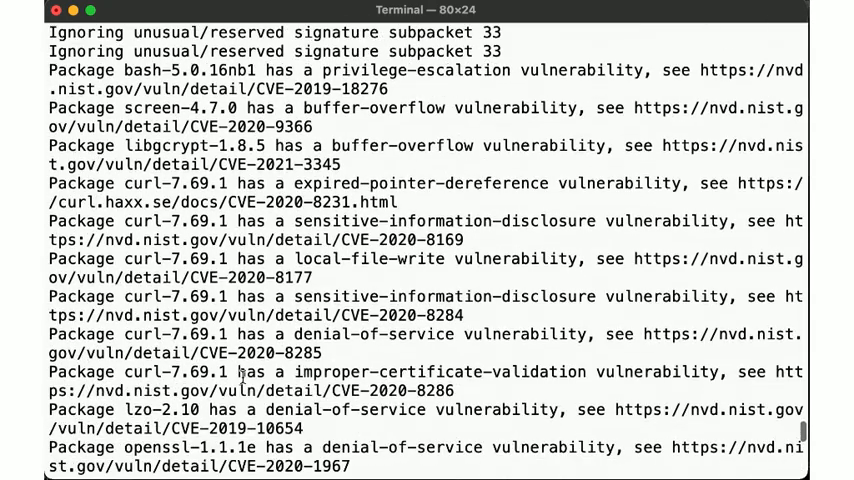
pyautogui.scroll(-3)
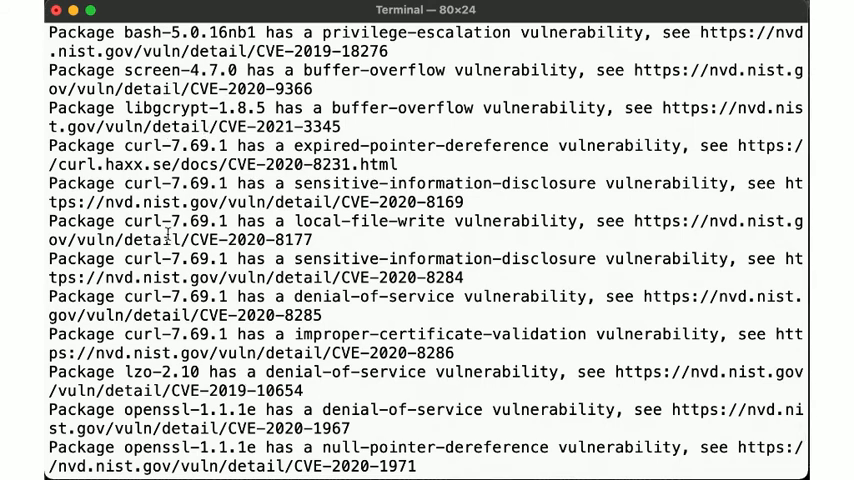
pyautogui.scroll(-3)
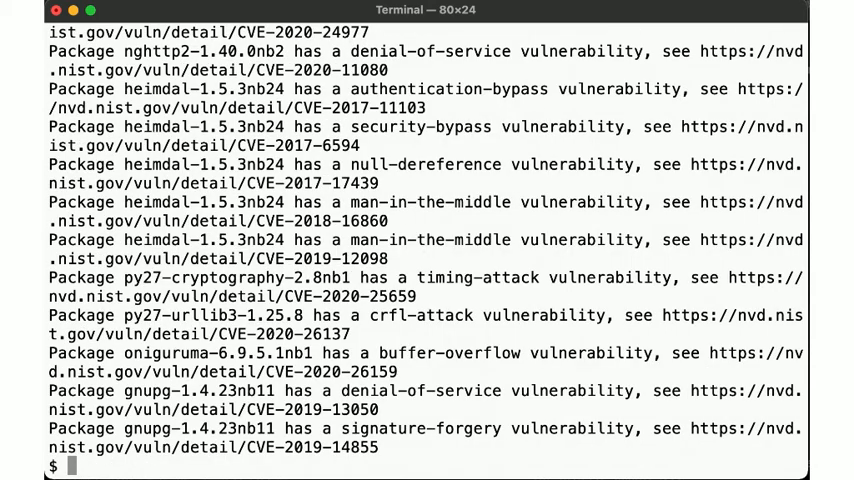
# Step: Install bash 5.0.18 with 'sudo pkgin install bash' and rerun 'pkg_admin audit -s | more'
pyautogui.write('sudo pkgin install bash')
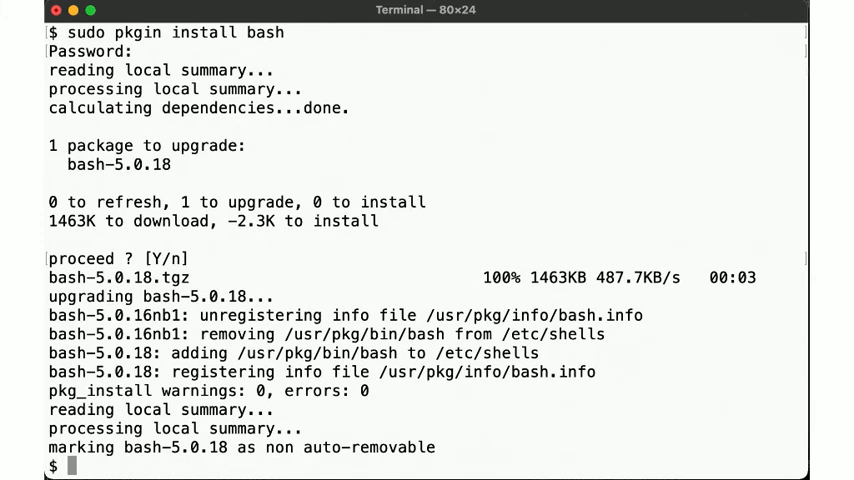
pyautogui.write('sudo pkgin install bash')
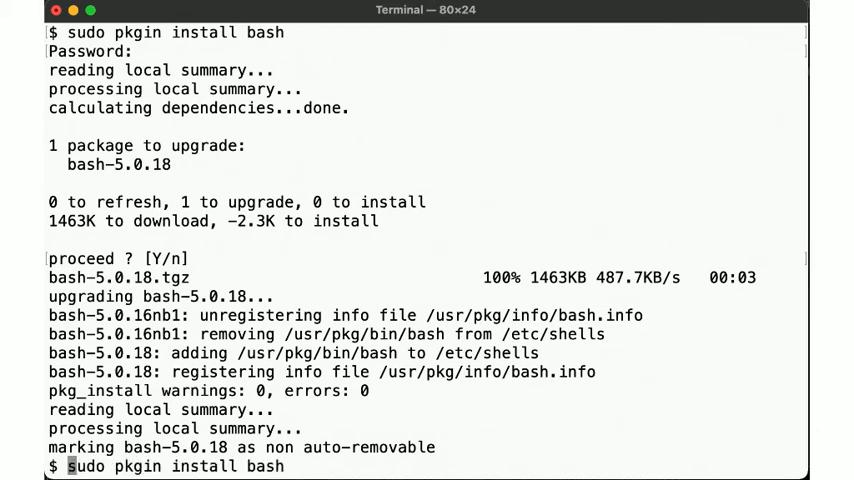
pyautogui.write('pkg_admin audit -s | m')
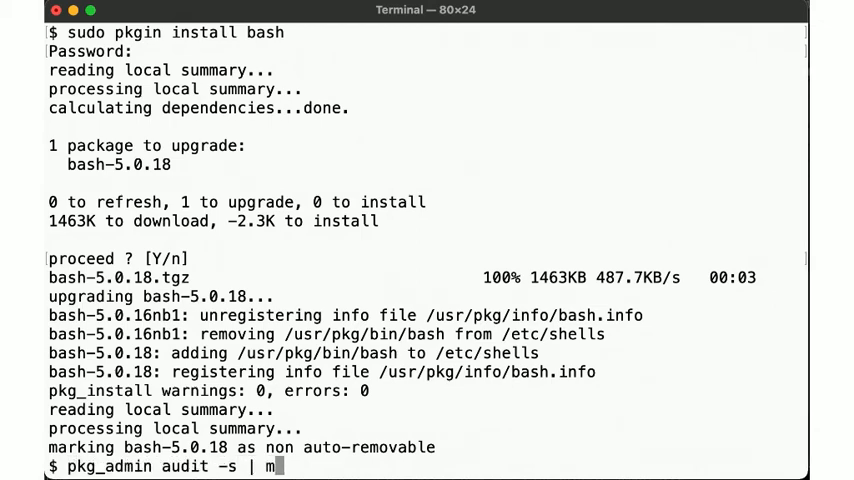
pyautogui.press('Return')
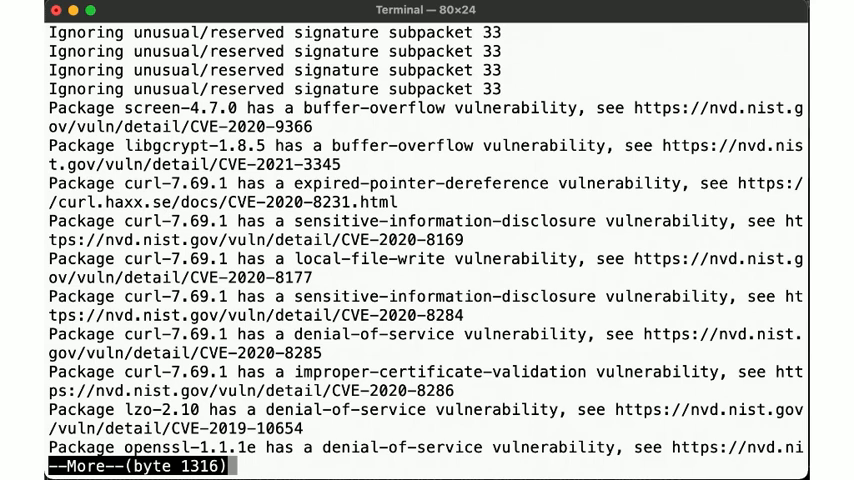